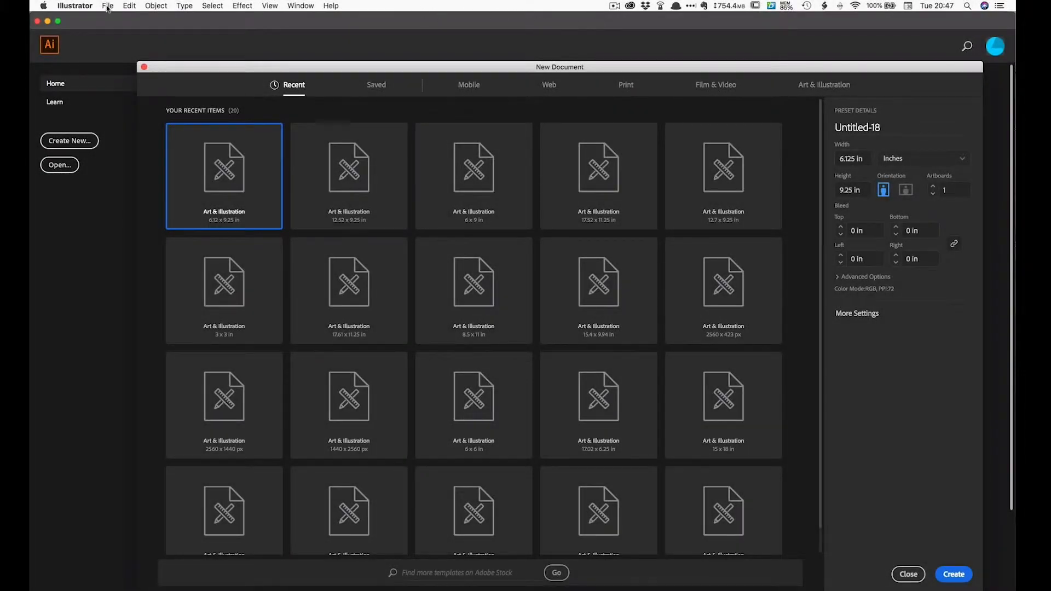
Create the new 6.125 × 9.25 in portrait document and ready the Pen Tool for straight paths.
click(106, 6)
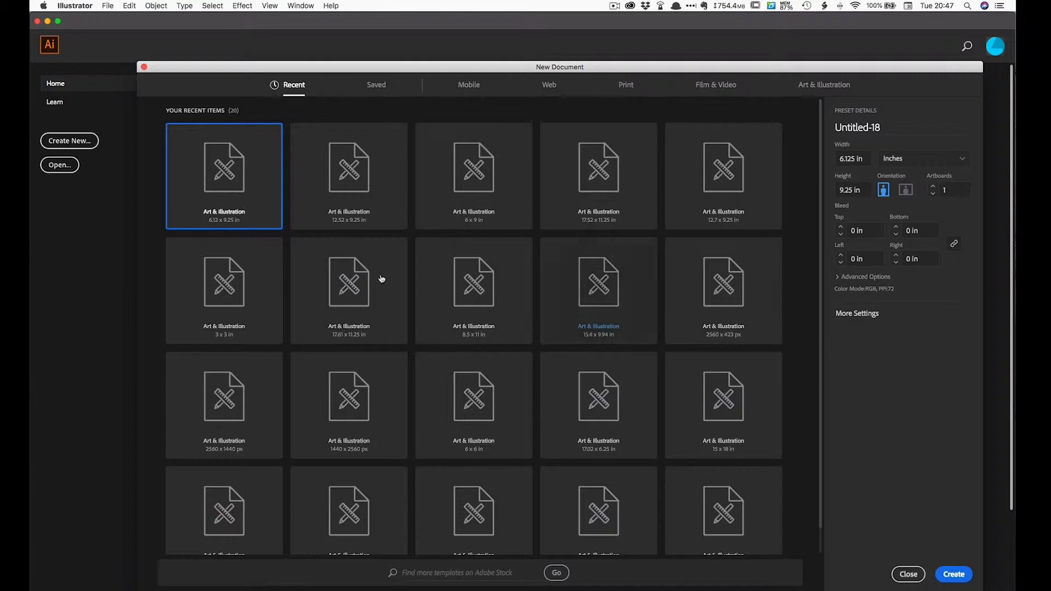
mouse_move(349, 281)
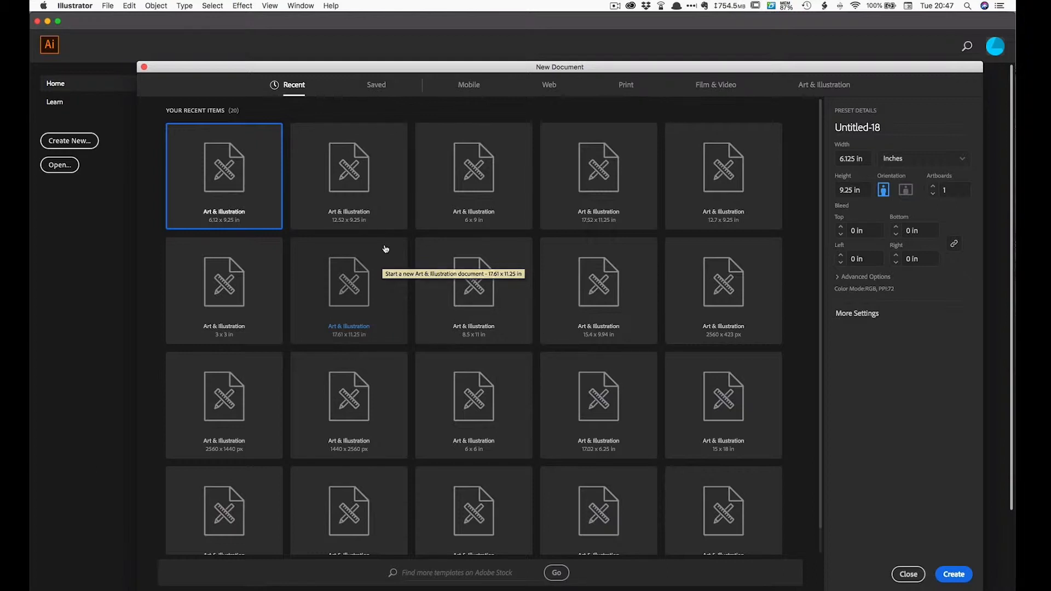
mouse_move(386, 249)
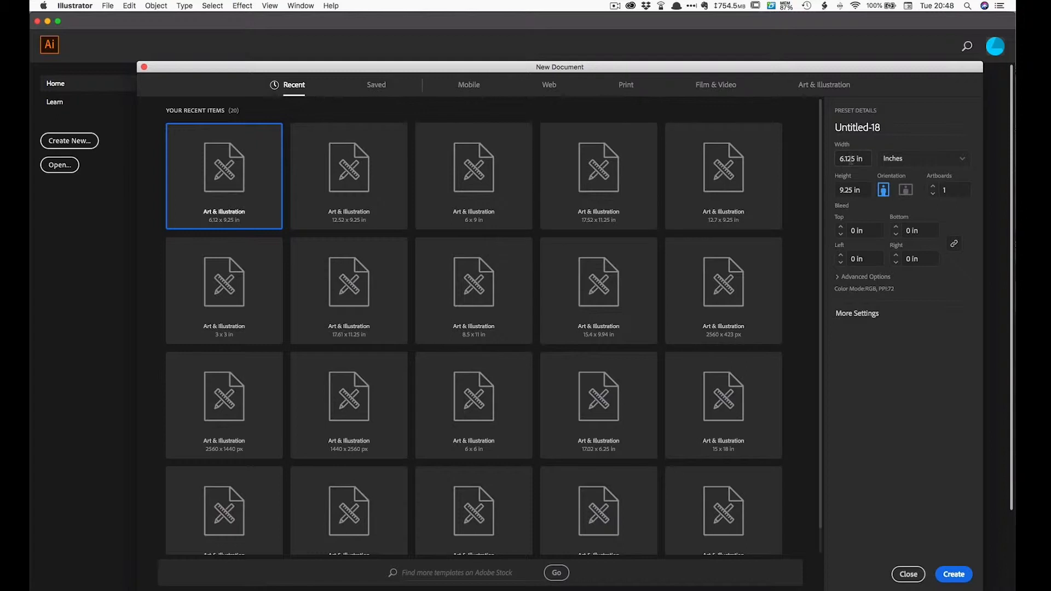
mouse_move(852, 150)
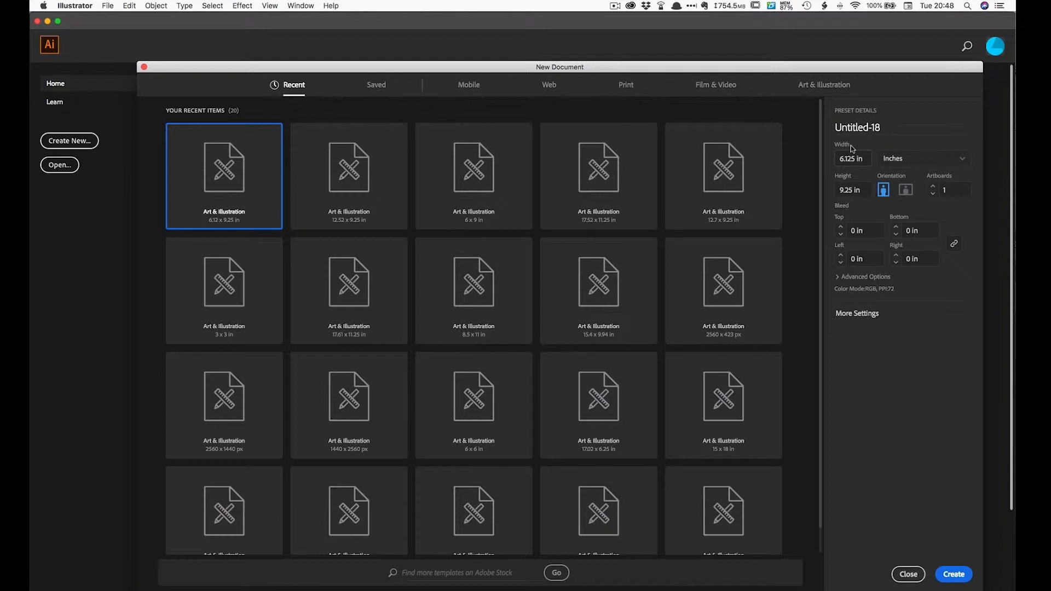
mouse_move(853, 180)
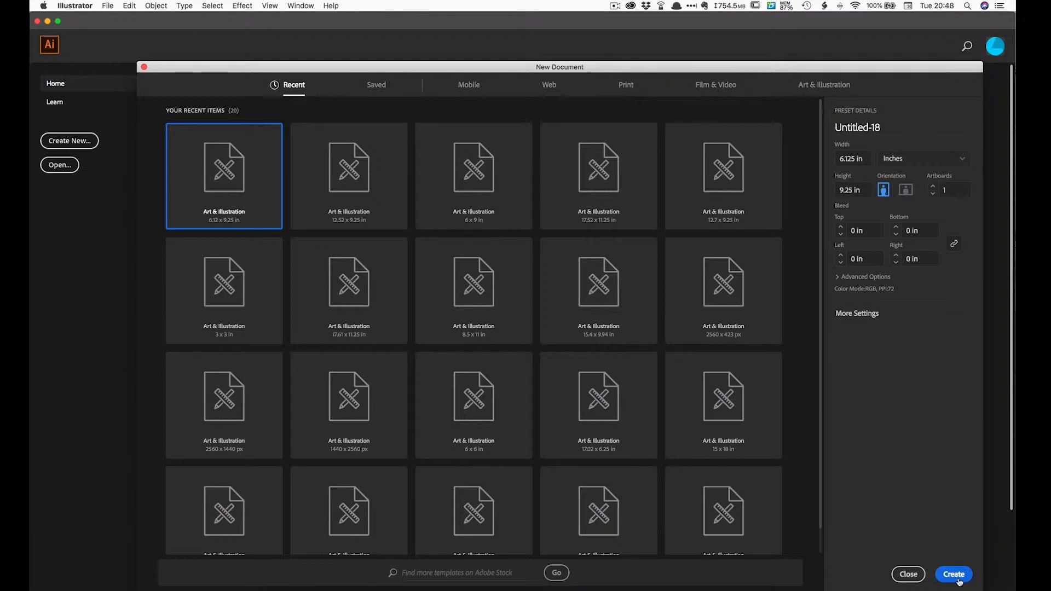
click(953, 575)
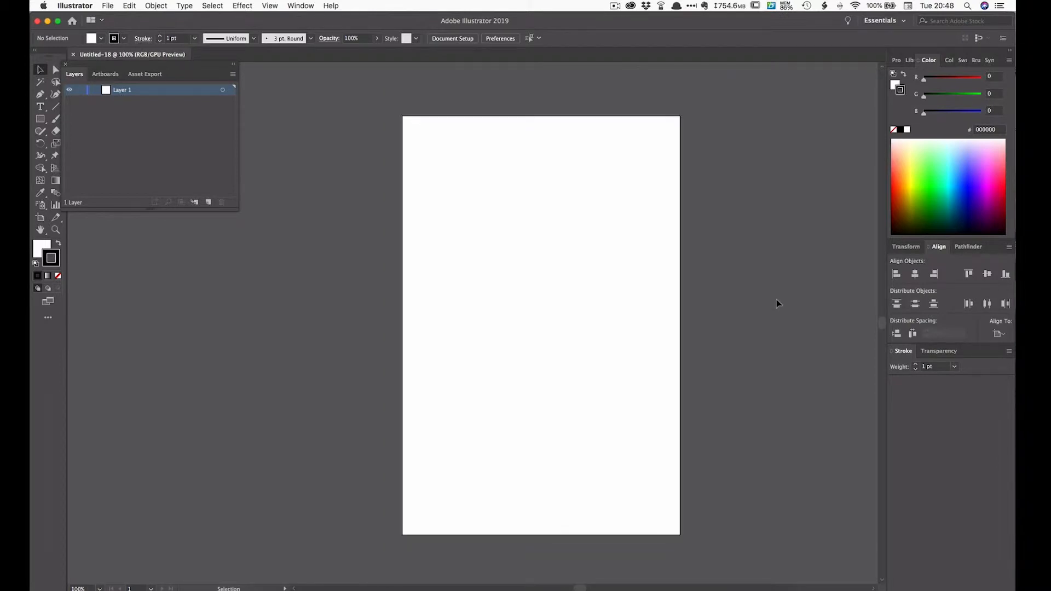
mouse_move(683, 153)
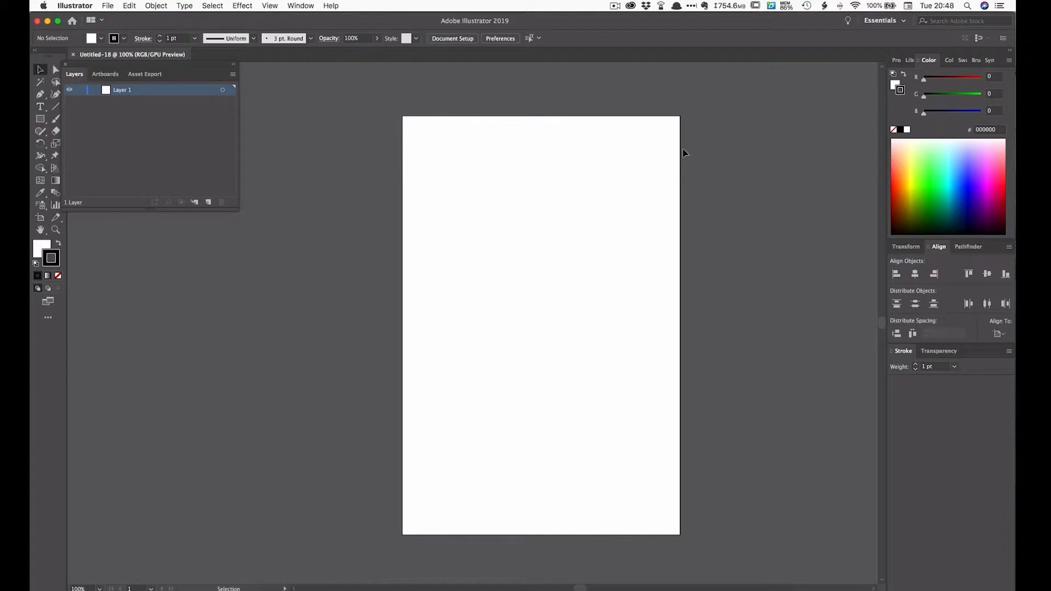
mouse_move(324, 160)
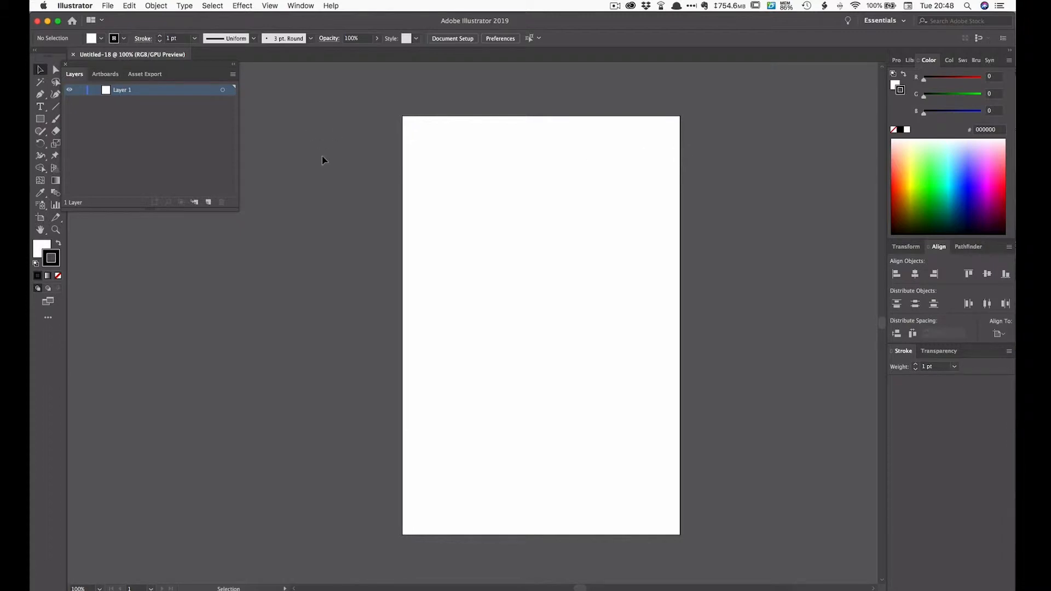
mouse_move(41, 94)
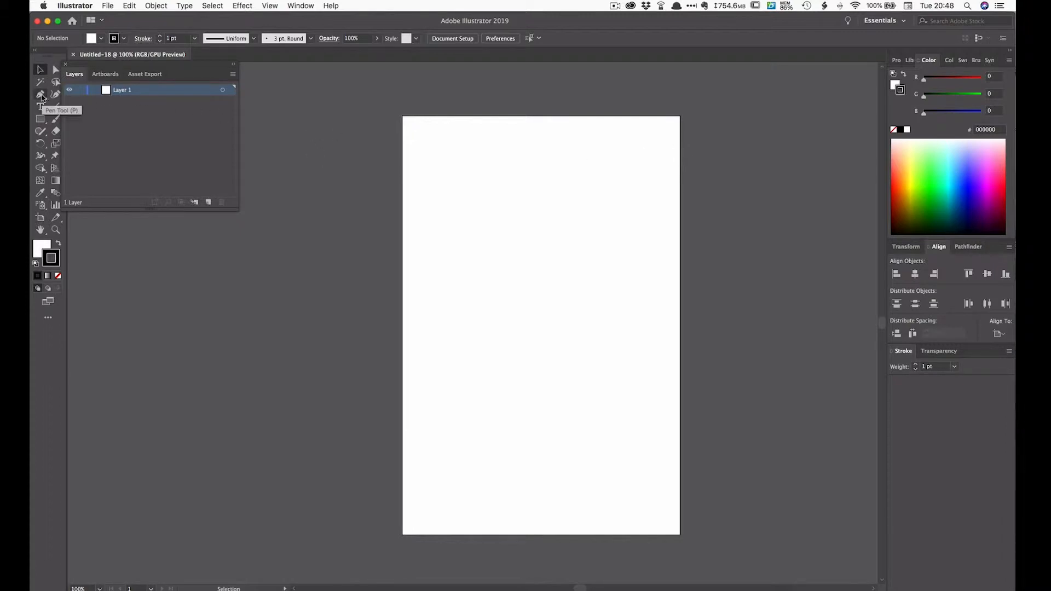
click(41, 94)
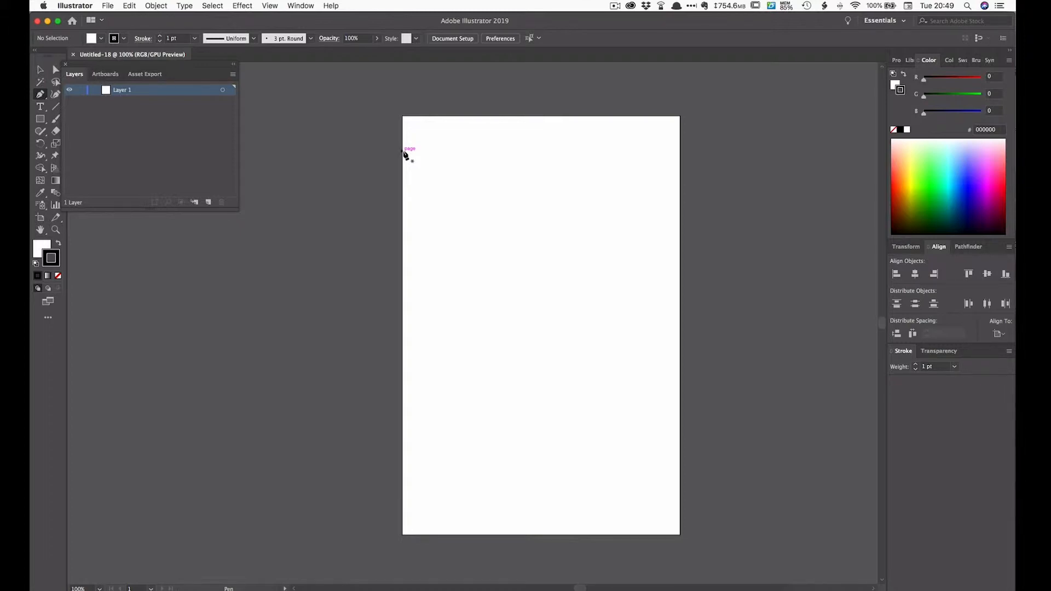
Draw a horizontal path across the full page width about 0.78 in from the top.
drag(408, 152, 442, 155)
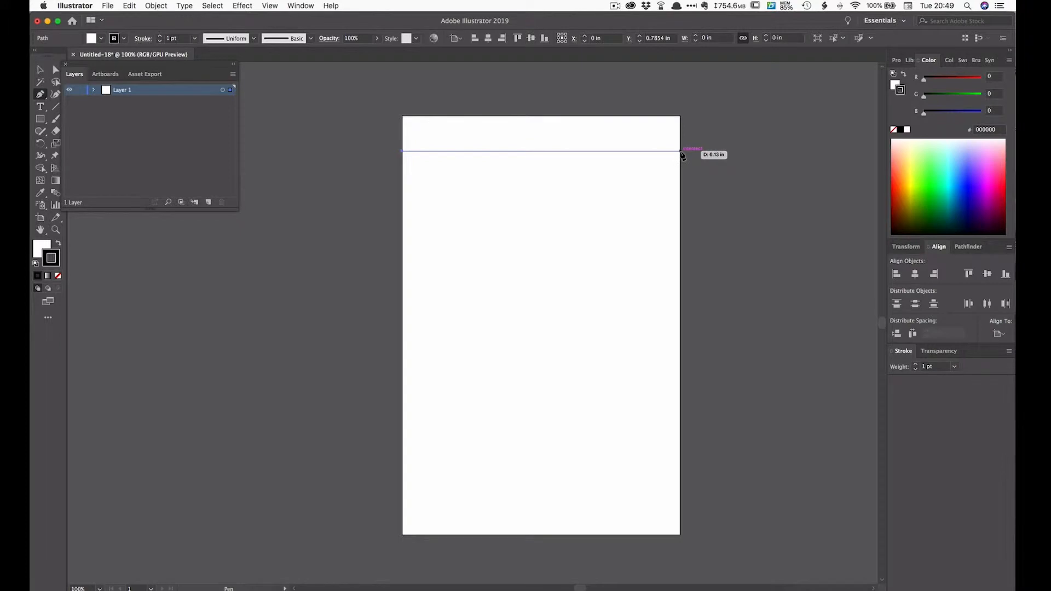
click(679, 151)
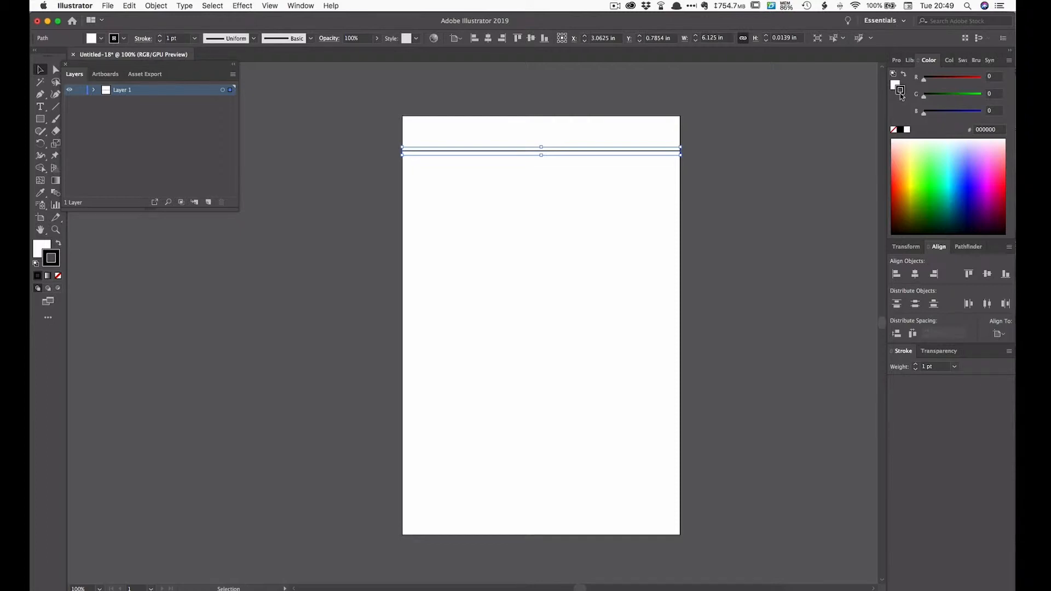
Give the line a #CCCCCC stroke colour and no fill.
click(986, 129)
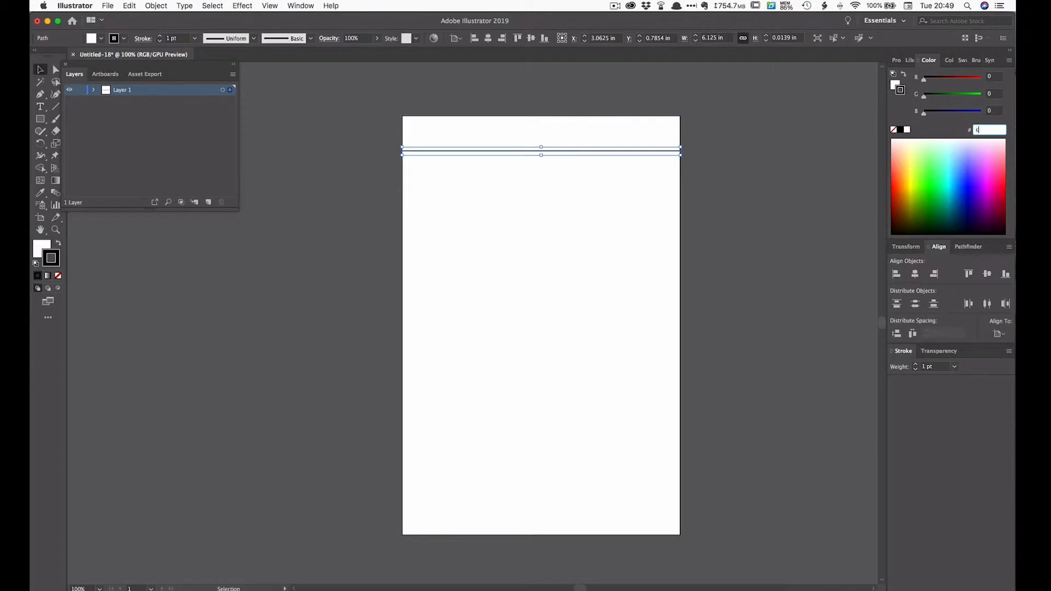
text(cccccc)
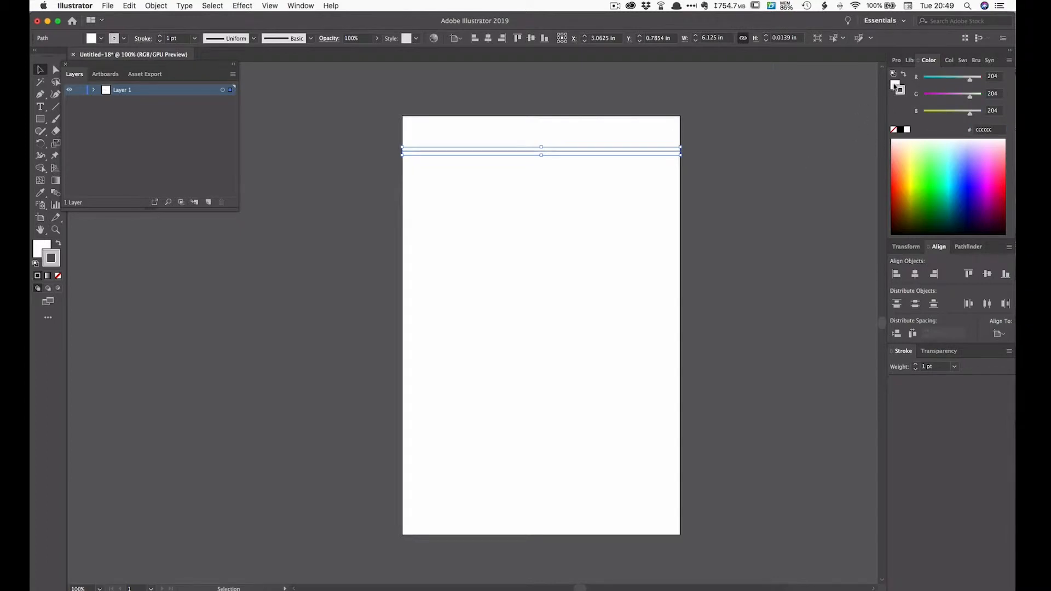
click(893, 87)
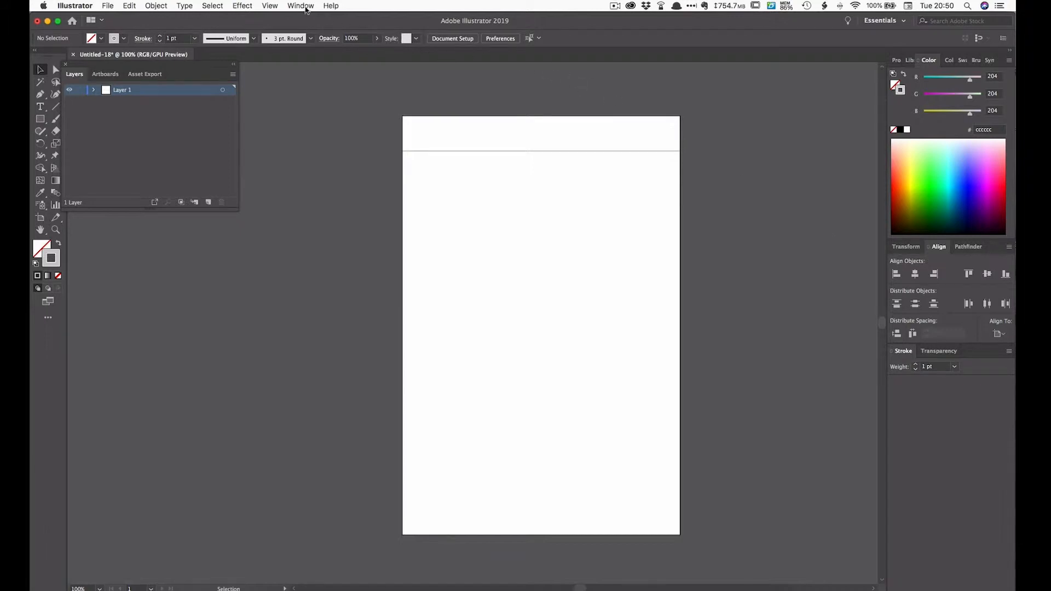
Set the line's stroke weight to 0.7 pt in the Stroke panel.
click(300, 5)
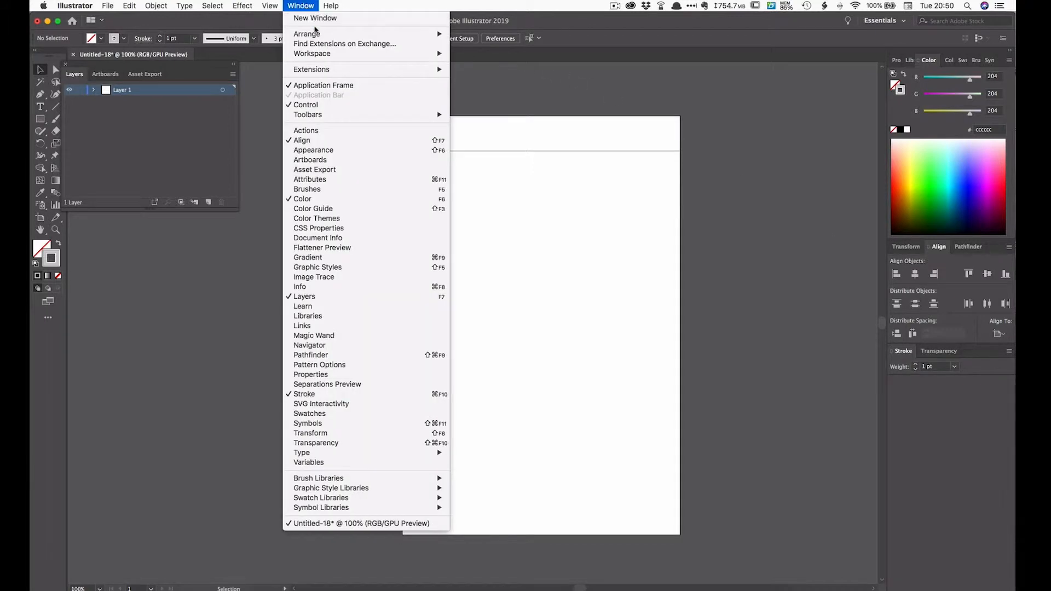
mouse_move(303, 393)
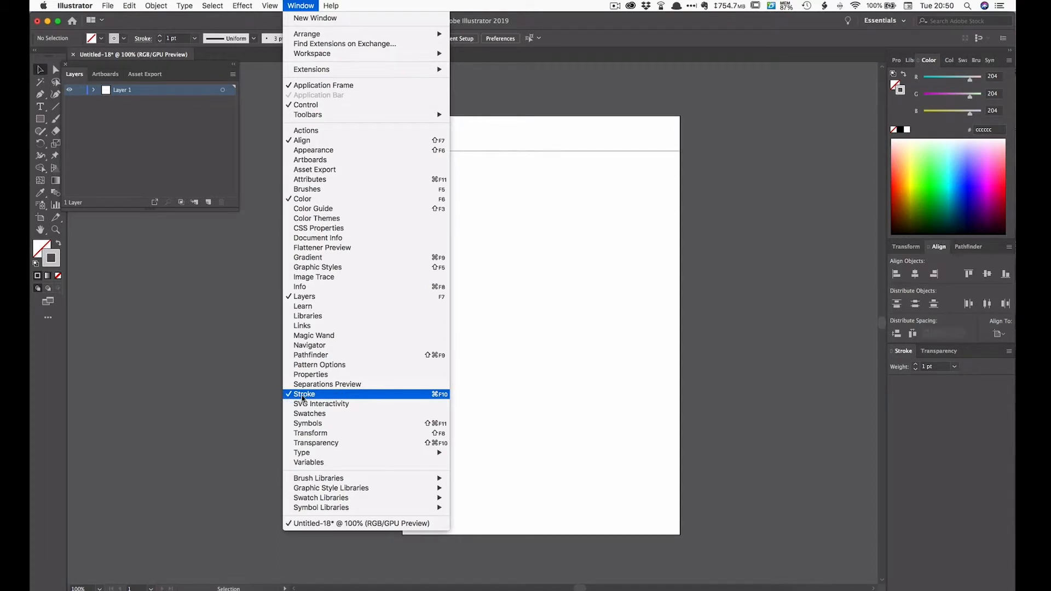
click(304, 394)
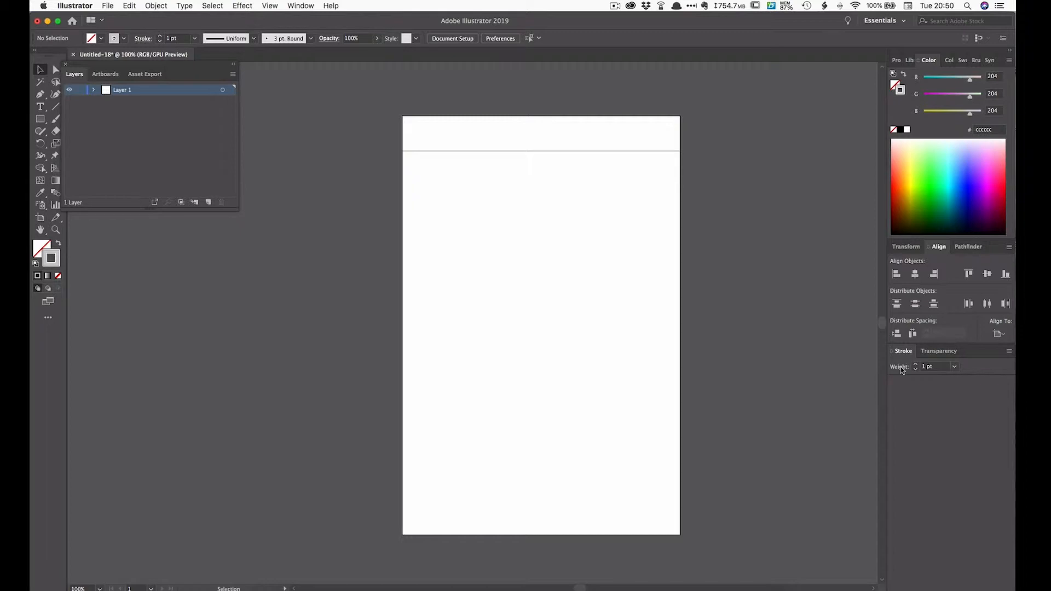
click(933, 366)
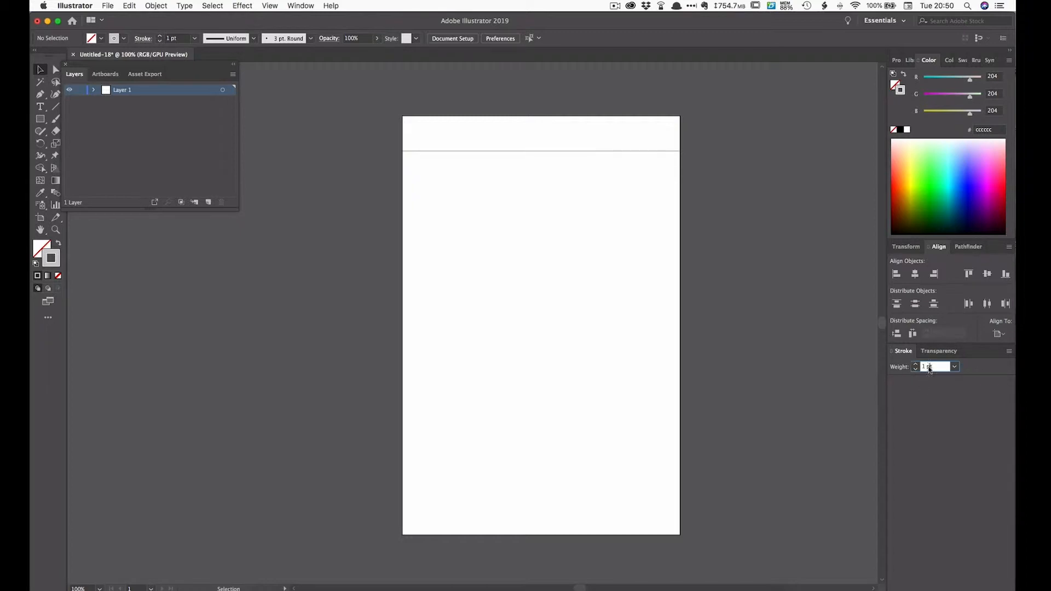
text(0)
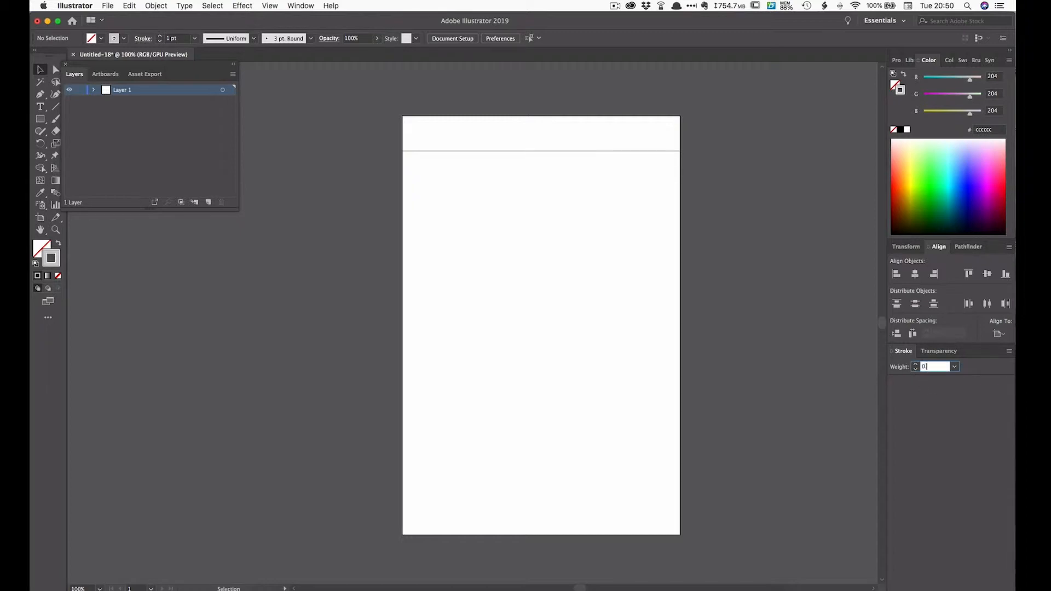
text(0.7)
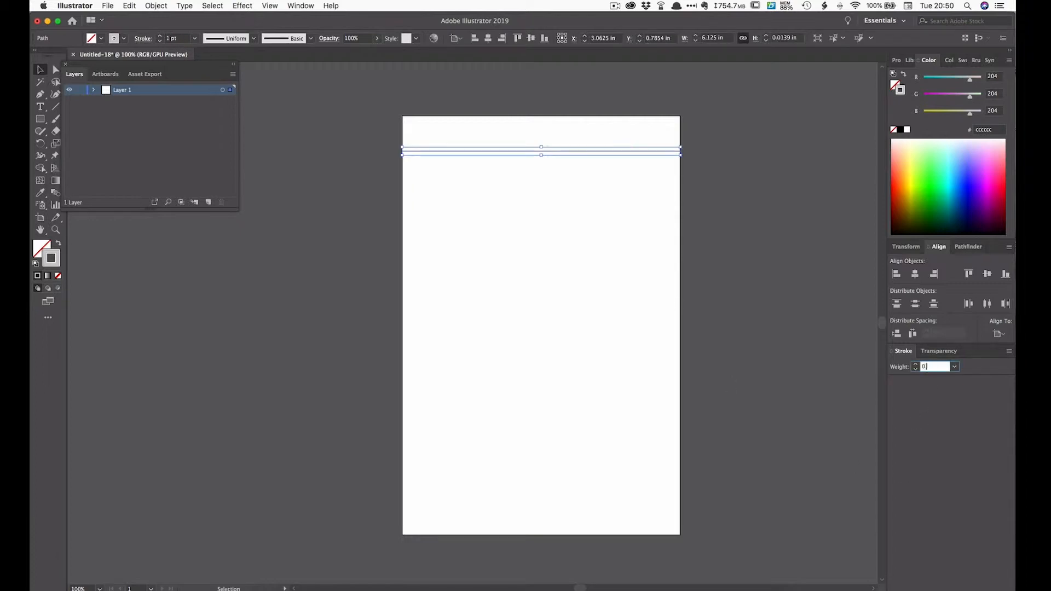
text(0.7 pt)
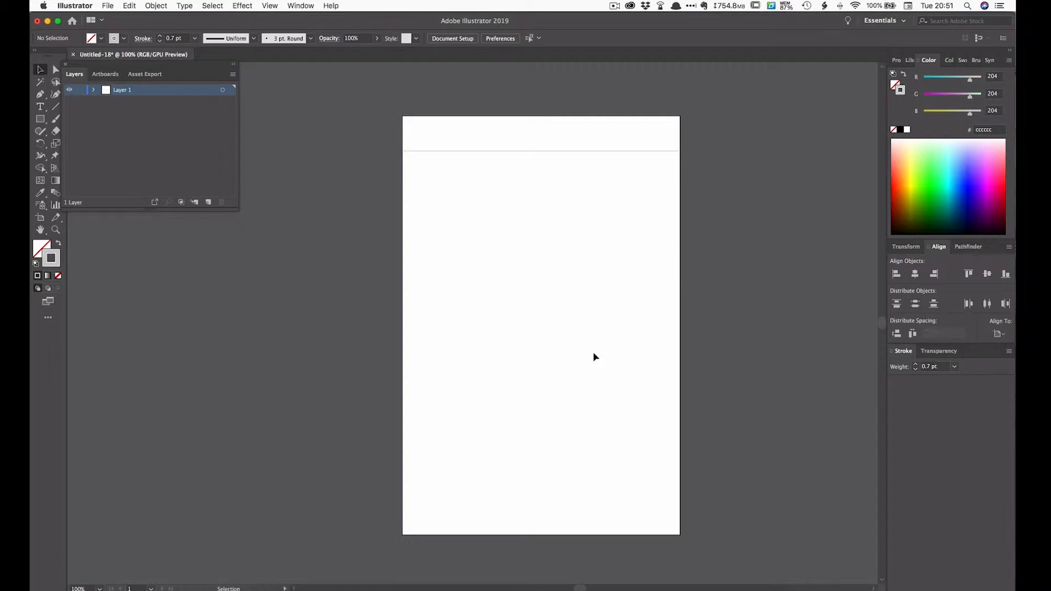
mouse_move(515, 148)
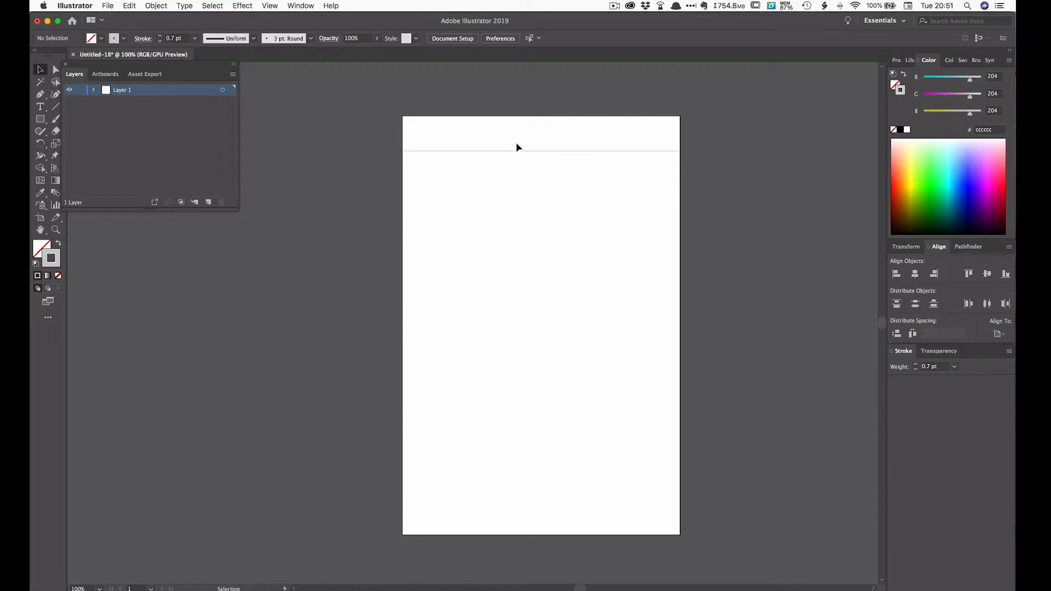
mouse_move(524, 202)
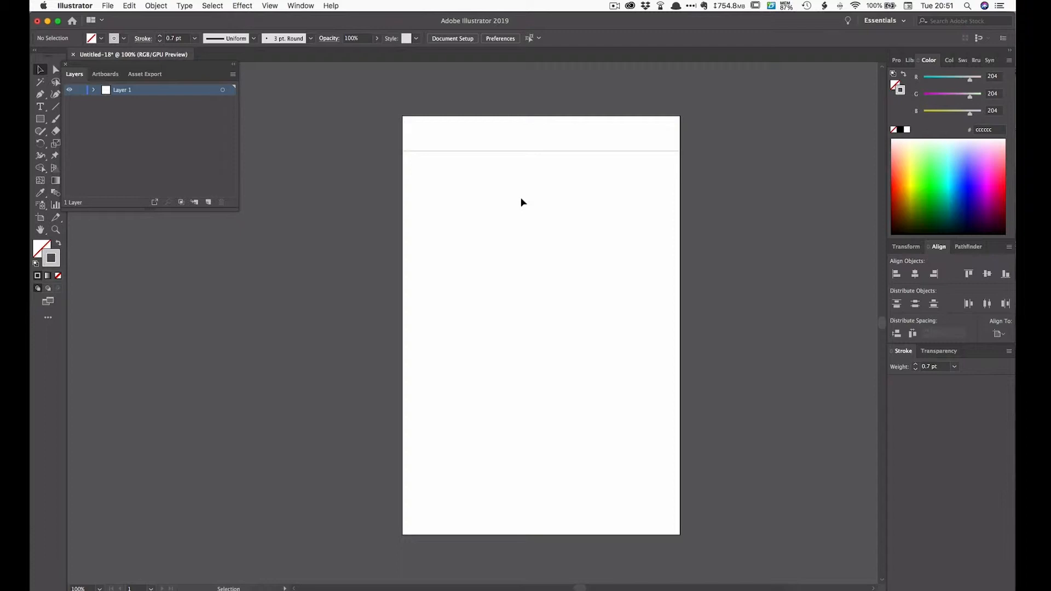
mouse_move(524, 160)
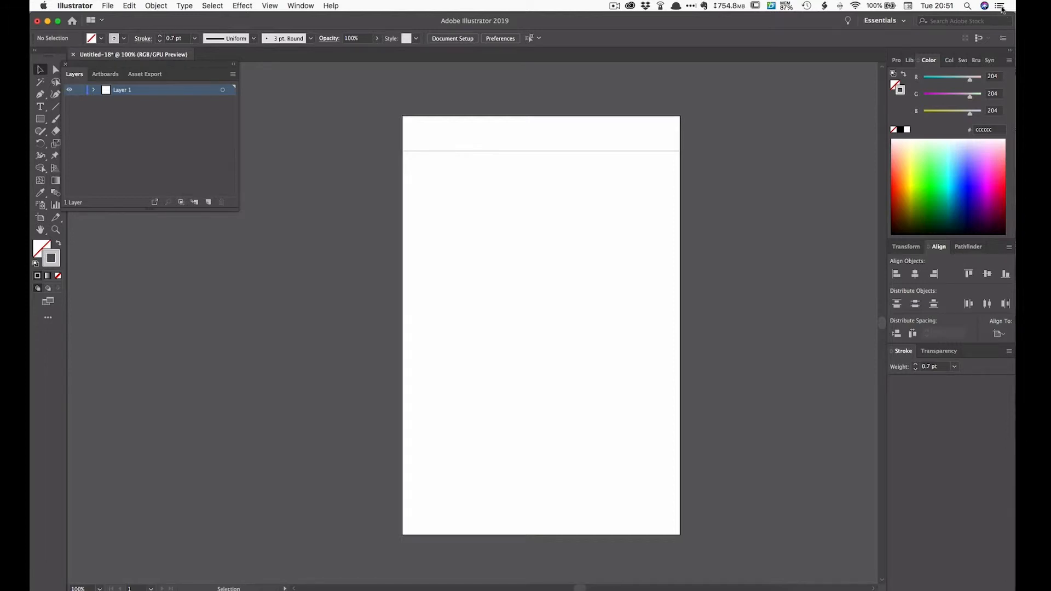
Work out the line spacing as 0.28125 in the Notification Center calculator.
click(999, 5)
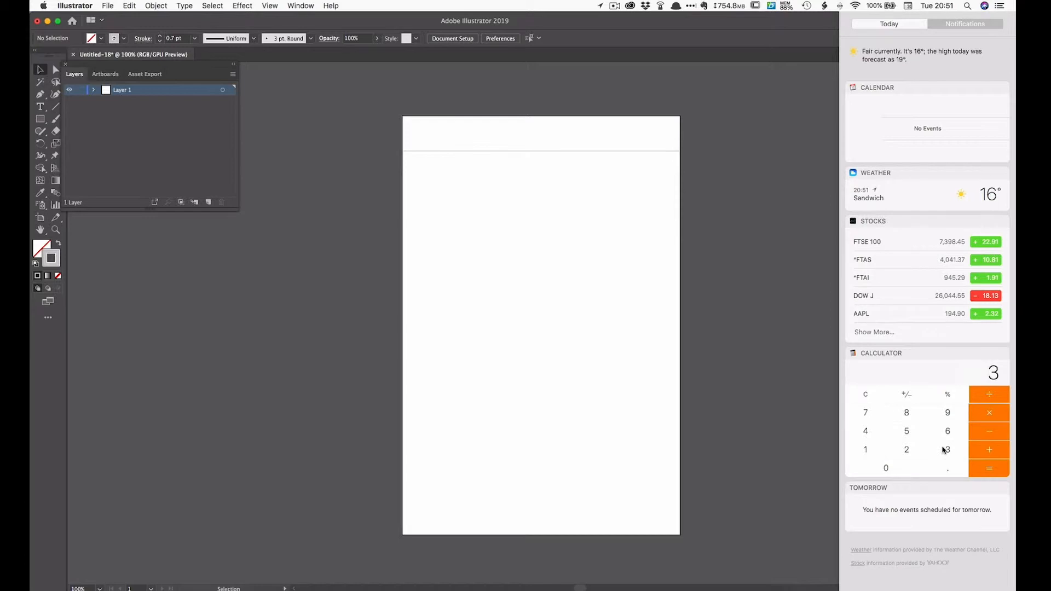
click(989, 468)
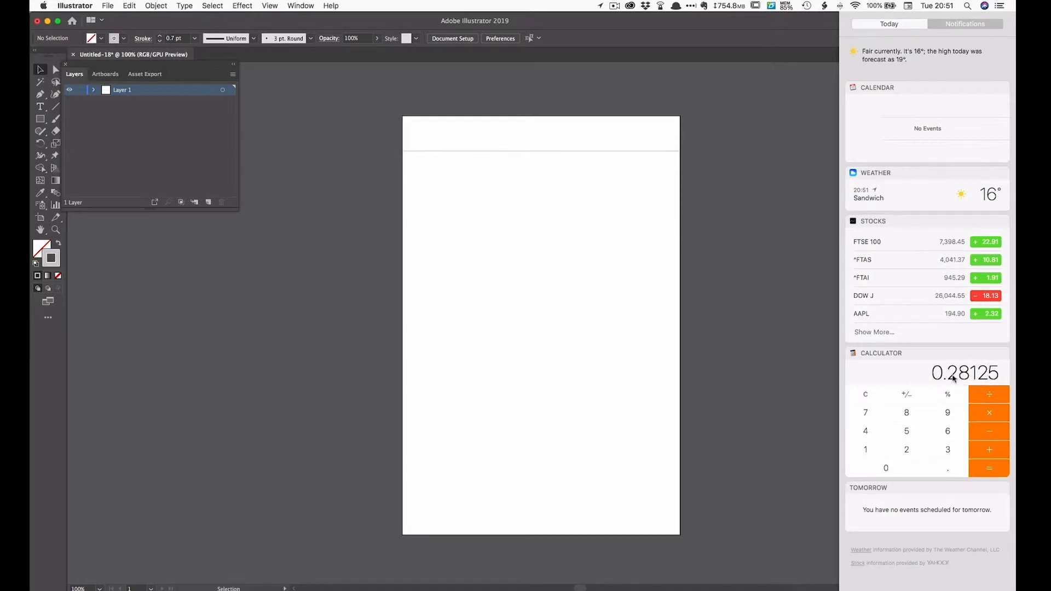
mouse_move(976, 380)
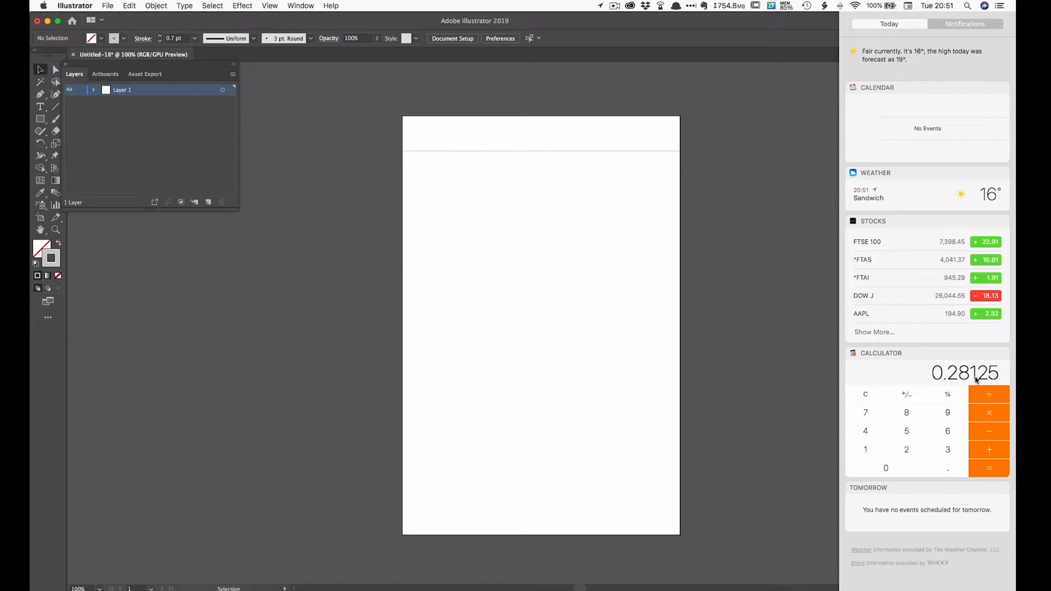
mouse_move(811, 342)
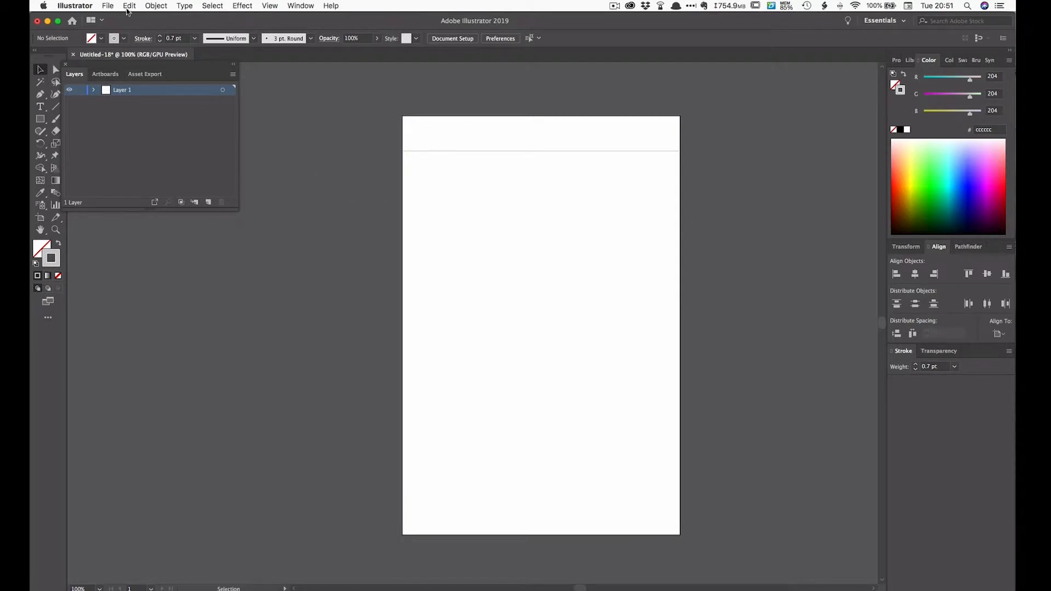
Confirm inches as the general unit and set the keyboard increment to 0.2813 in.
click(74, 6)
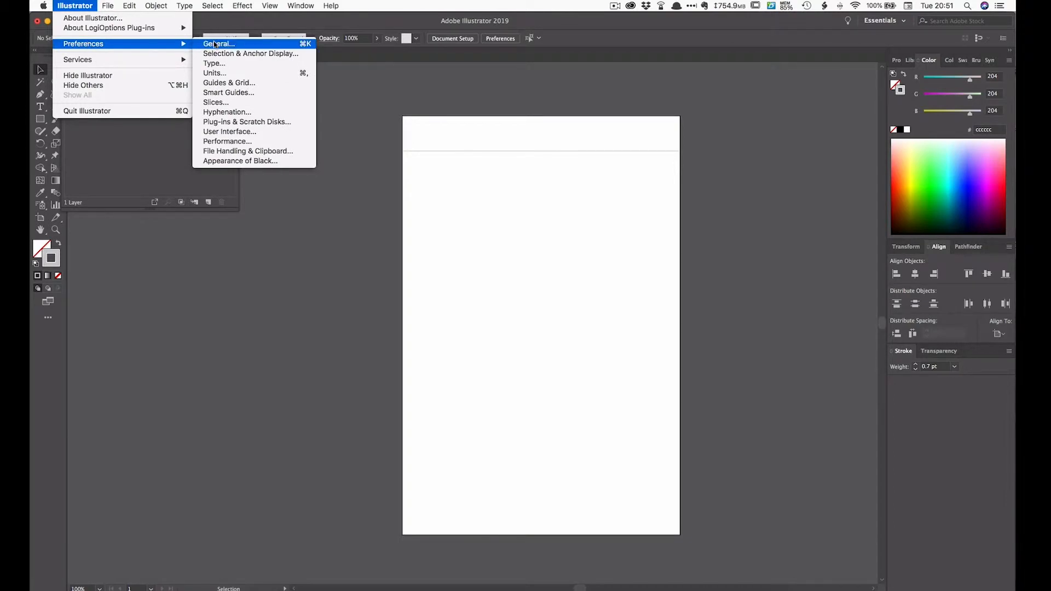
mouse_move(213, 73)
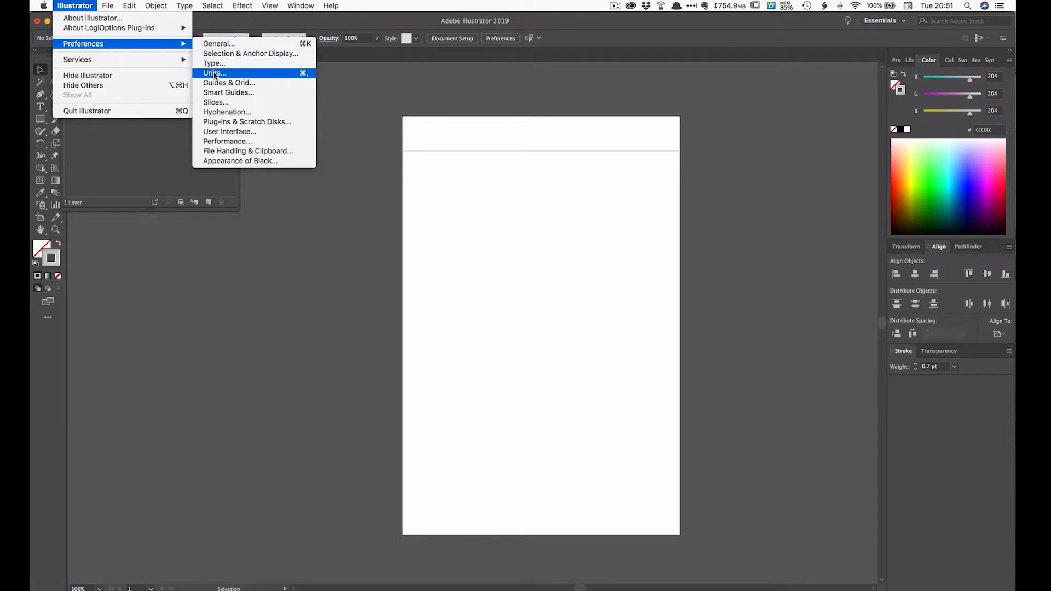
click(211, 73)
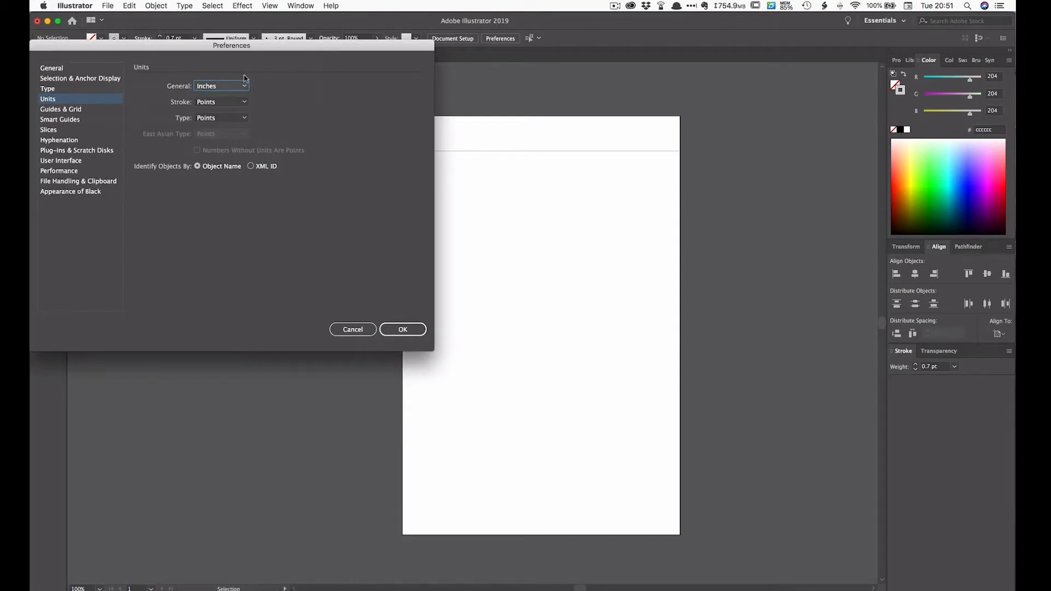
click(220, 85)
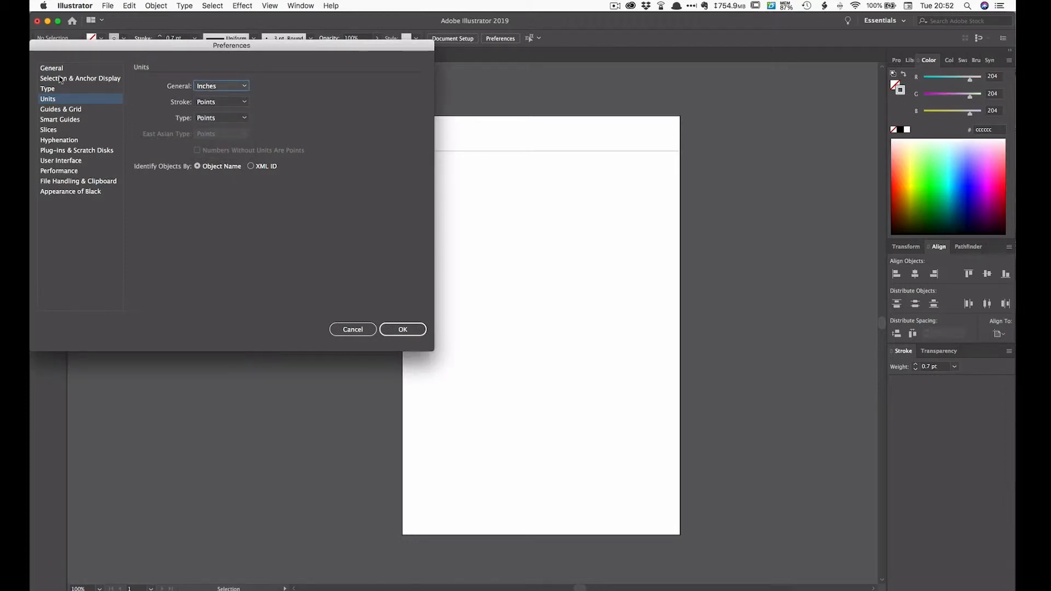
click(51, 68)
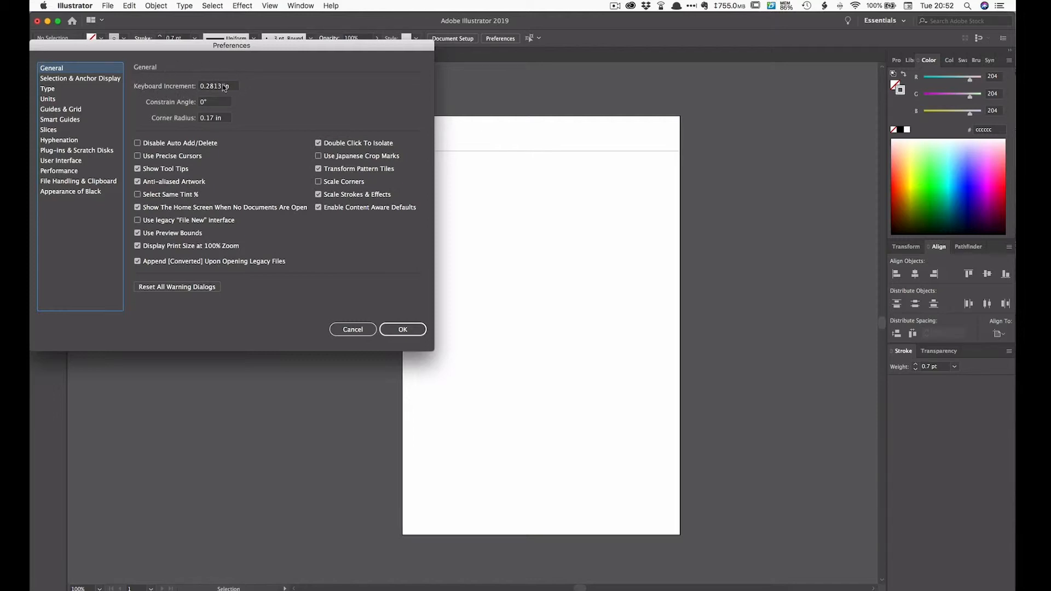
triple_click(211, 85)
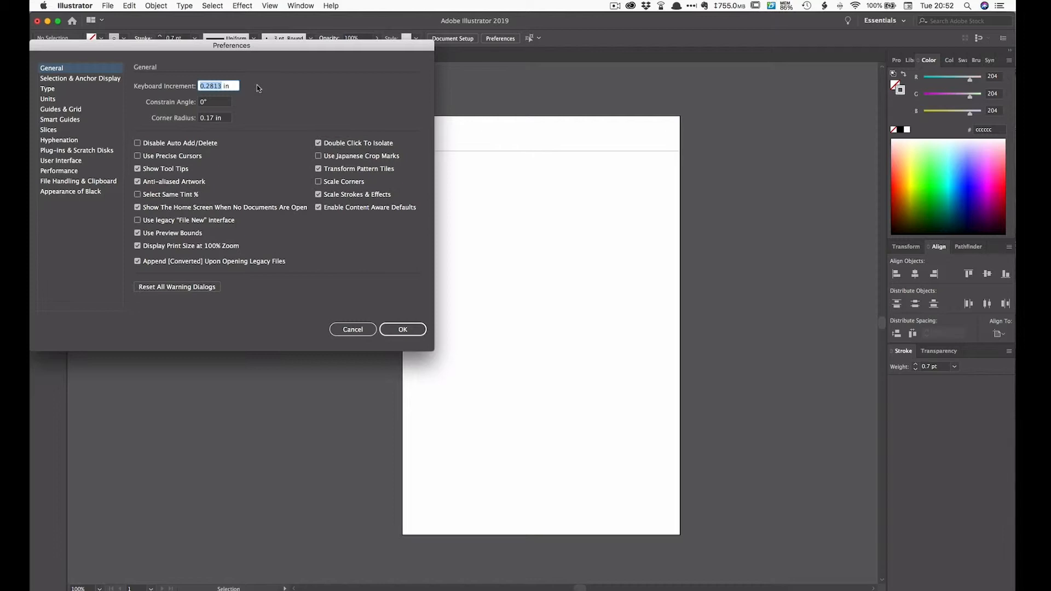
click(402, 329)
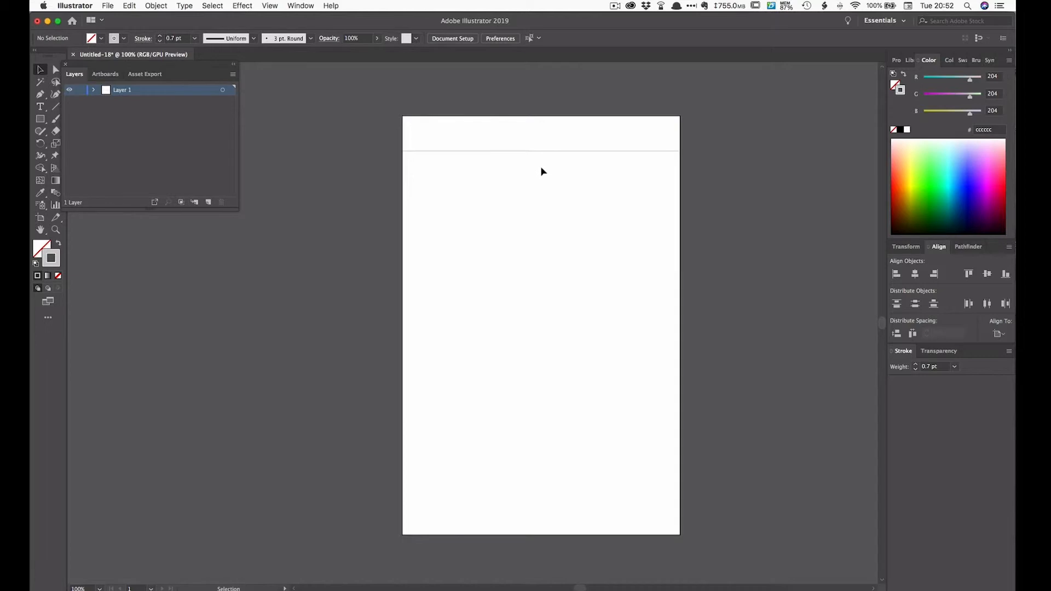
Duplicate the grey line downward repeatedly to rule the page with evenly spaced lines.
drag(402, 151, 679, 151)
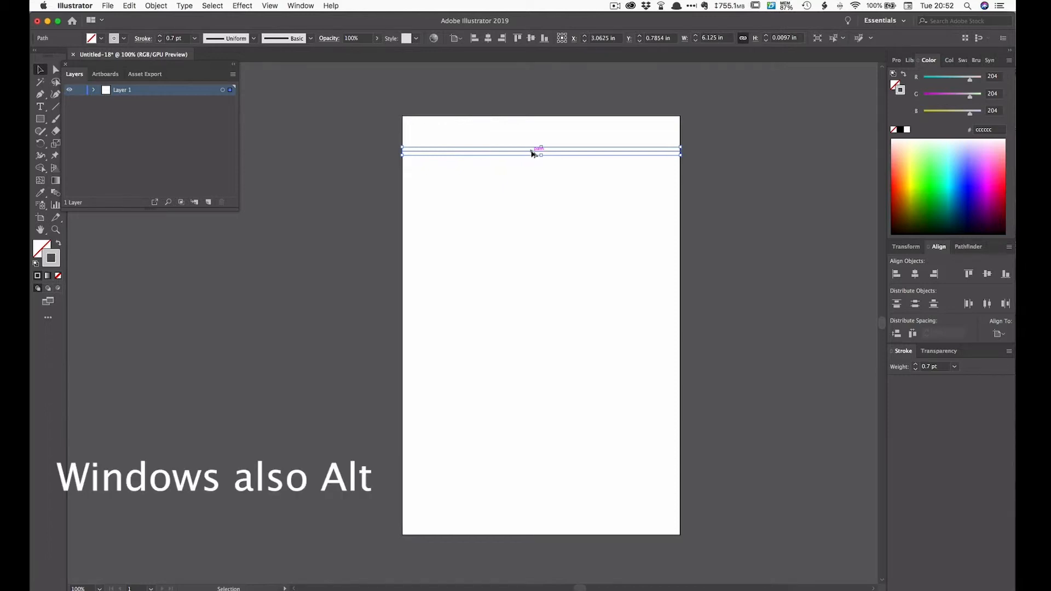
drag(540, 151, 540, 164)
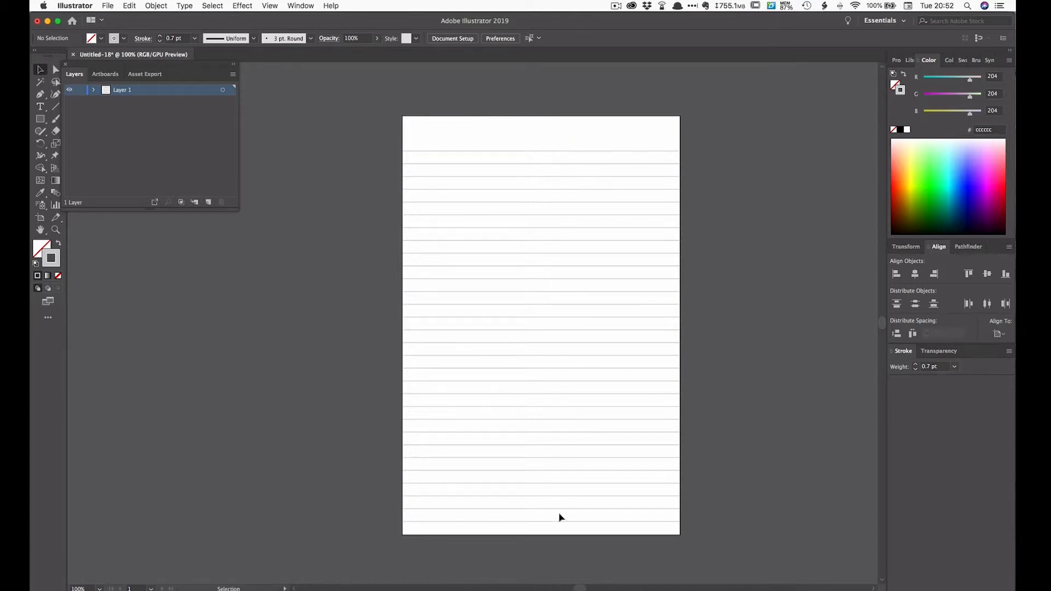
mouse_move(563, 504)
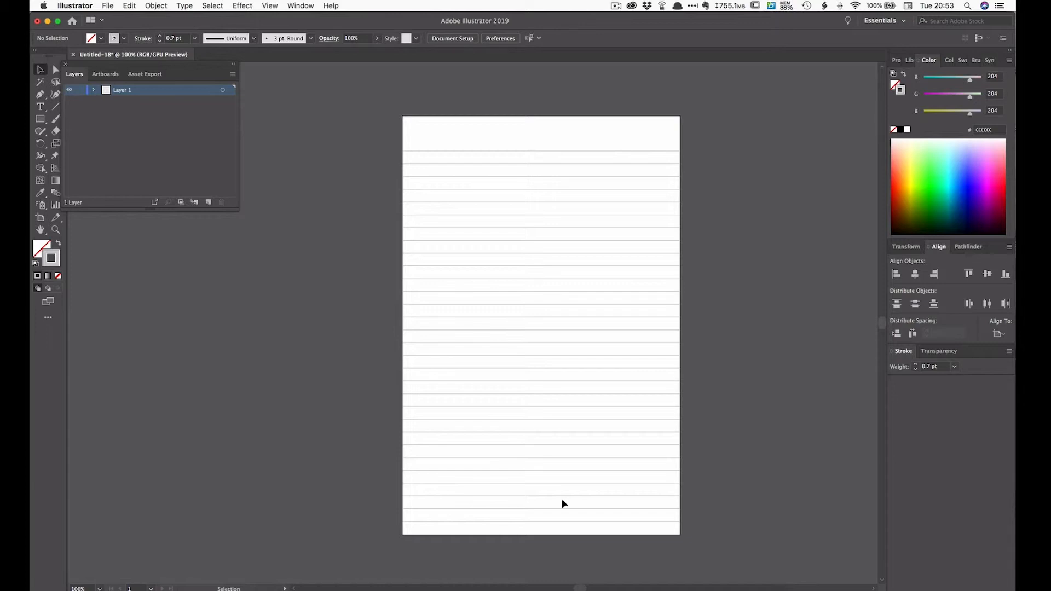
mouse_move(525, 159)
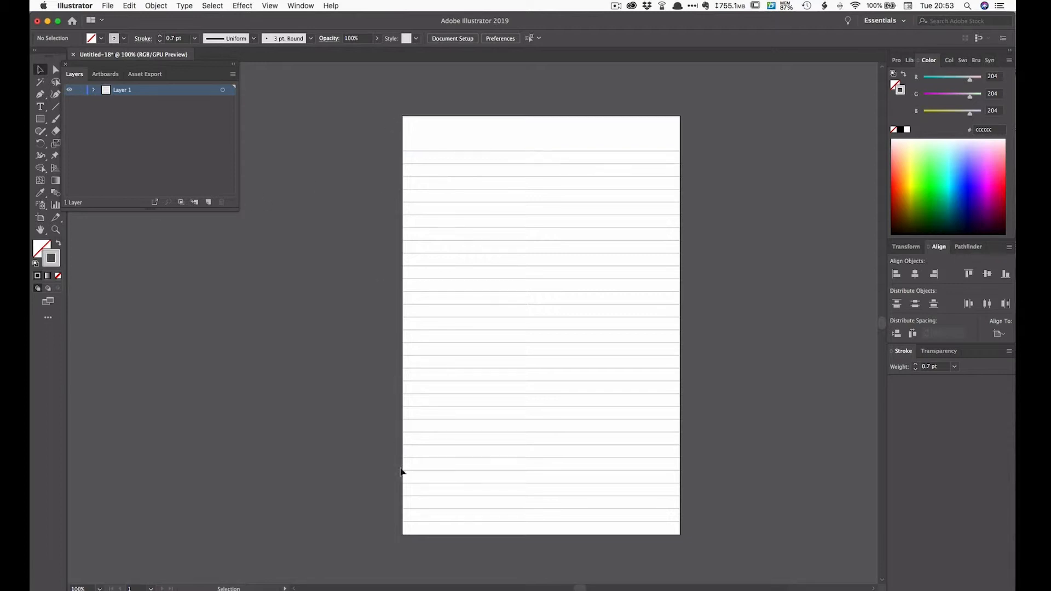
mouse_move(743, 354)
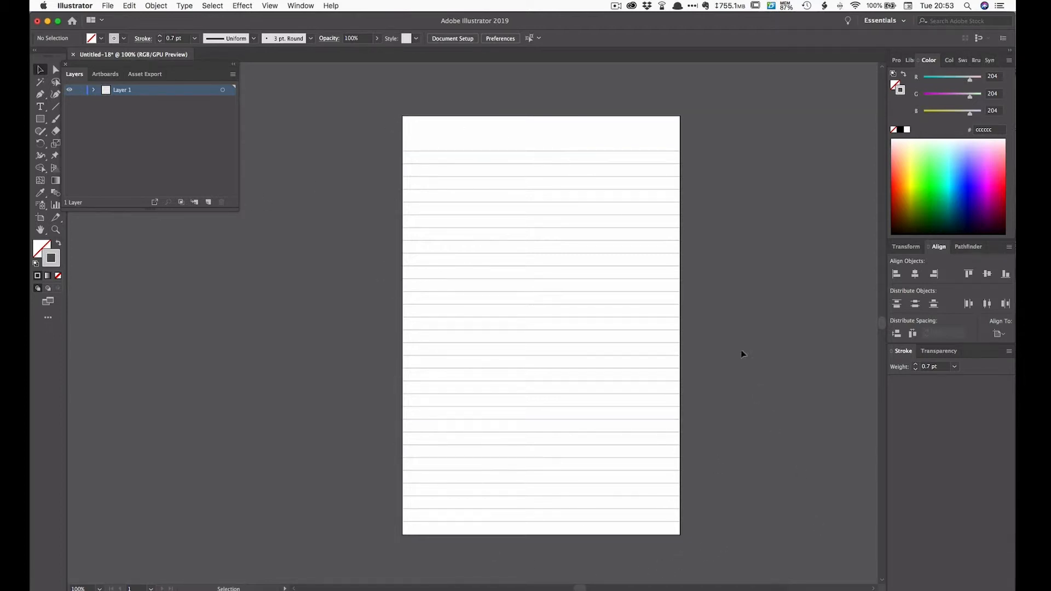
mouse_move(728, 338)
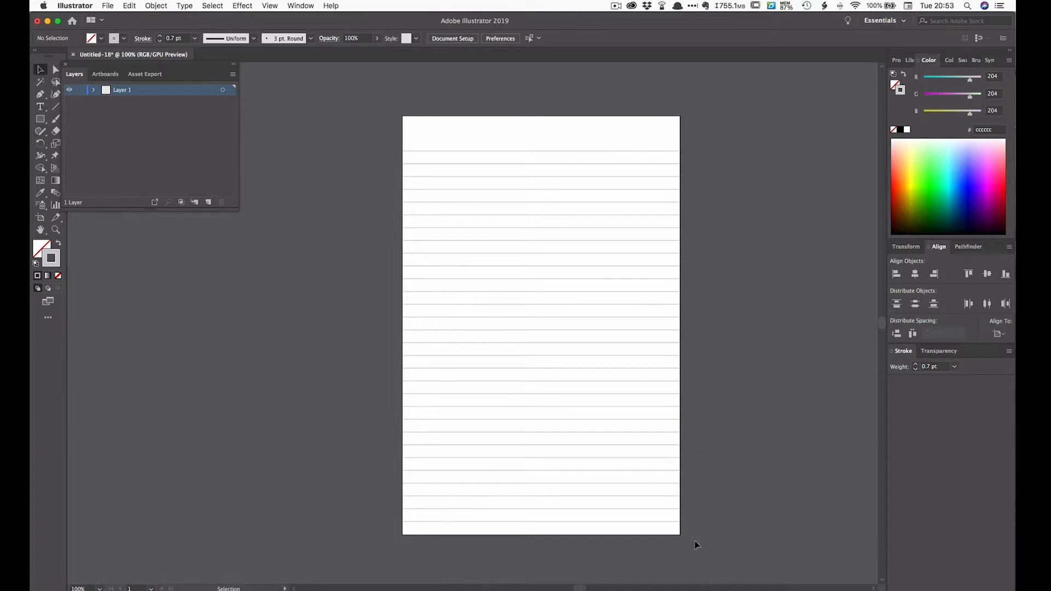
mouse_move(347, 439)
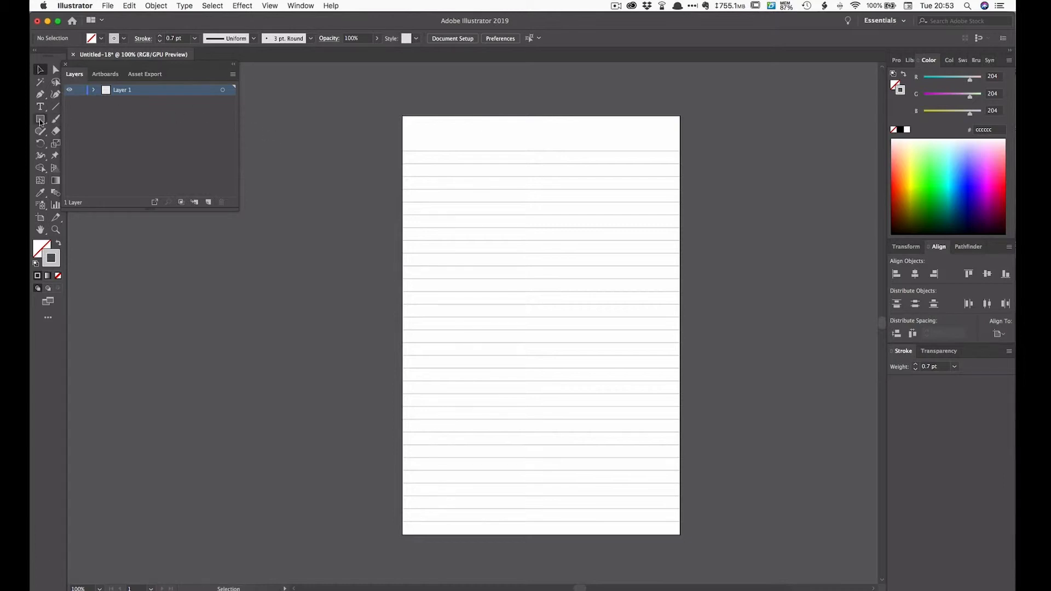
mouse_move(41, 119)
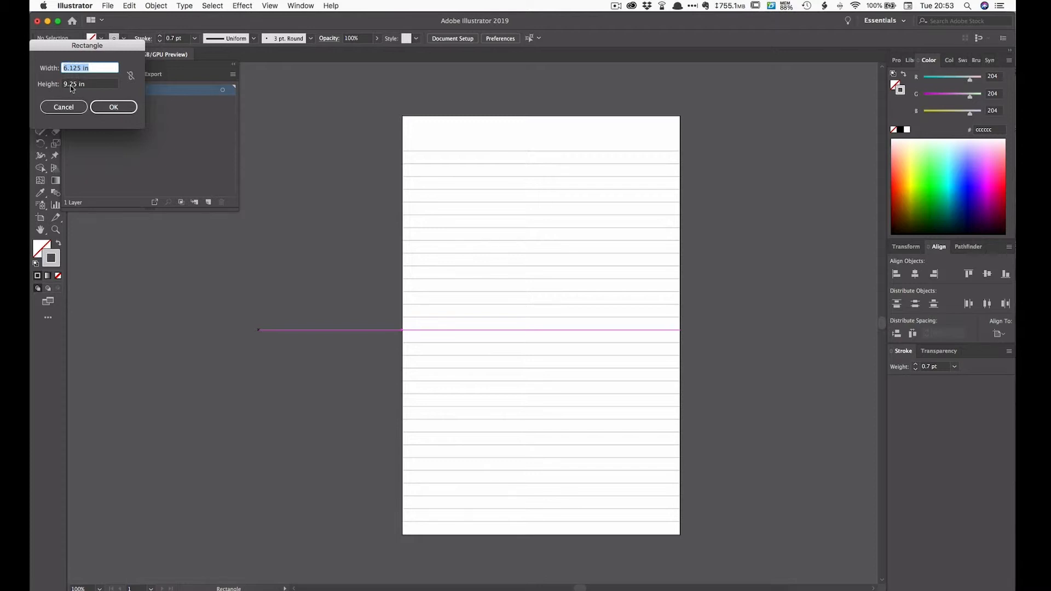
Create a 6.125 × 9.25 in rectangle on the artboard.
click(113, 107)
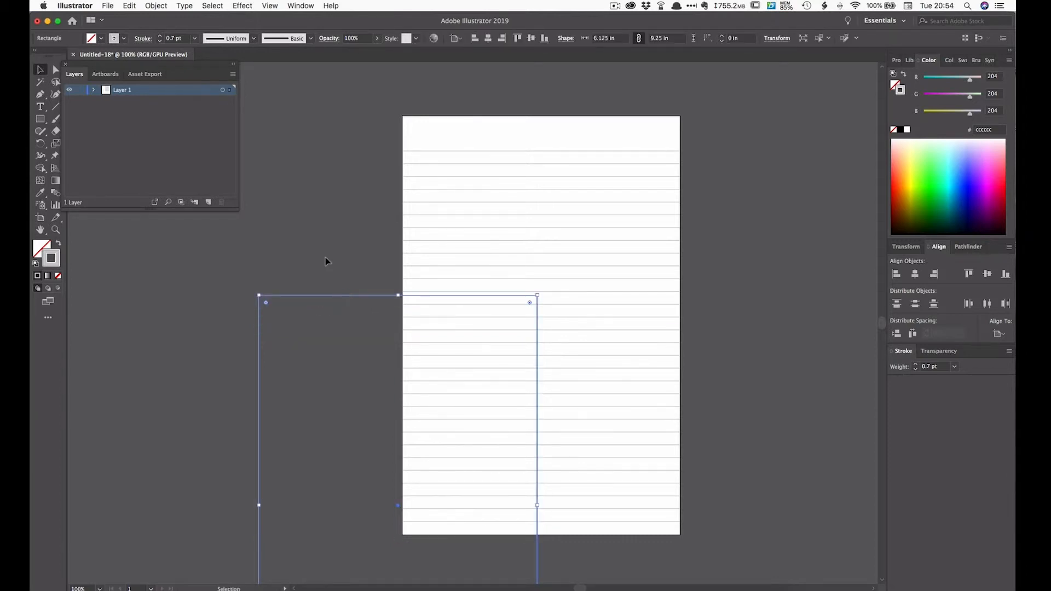
mouse_move(807, 83)
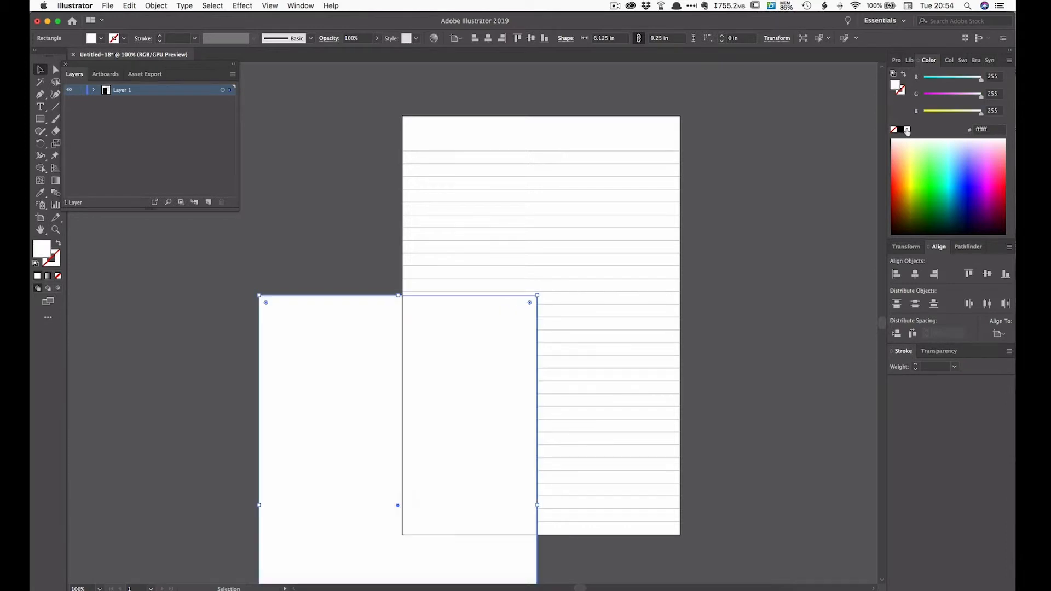
mouse_move(897, 88)
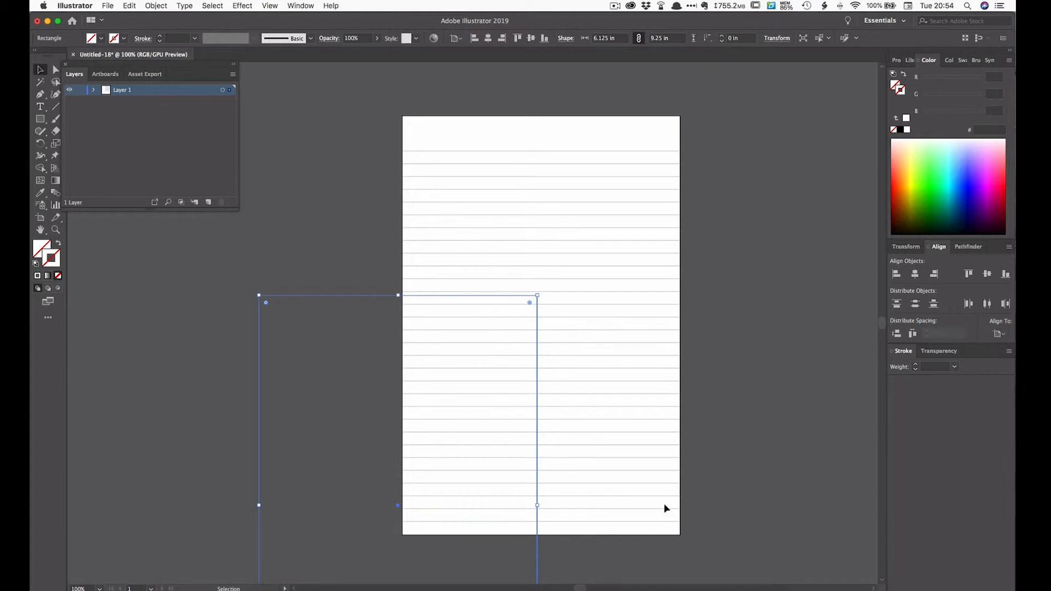
mouse_move(749, 236)
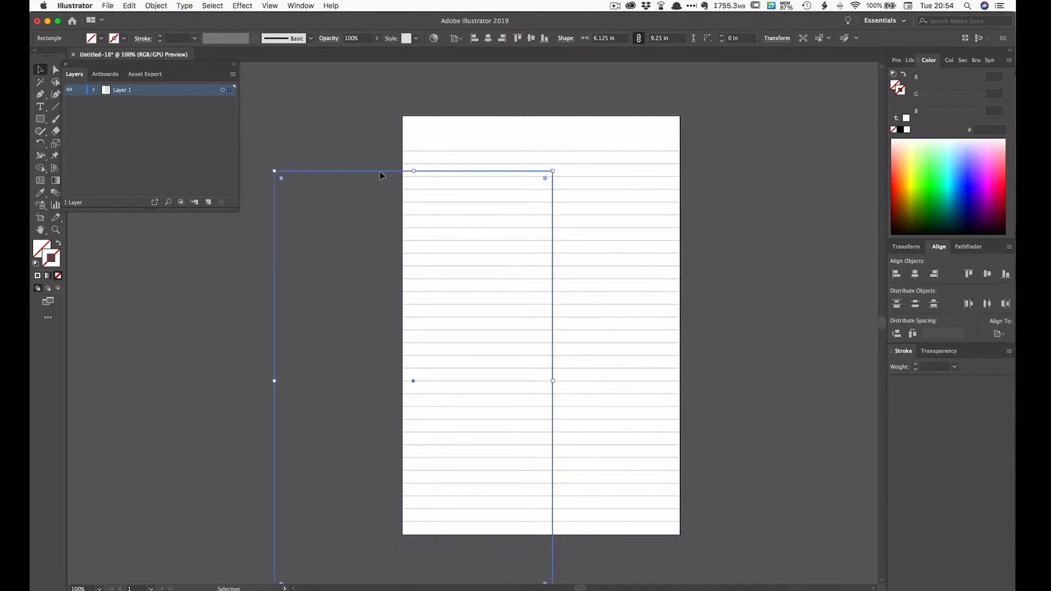
mouse_move(357, 214)
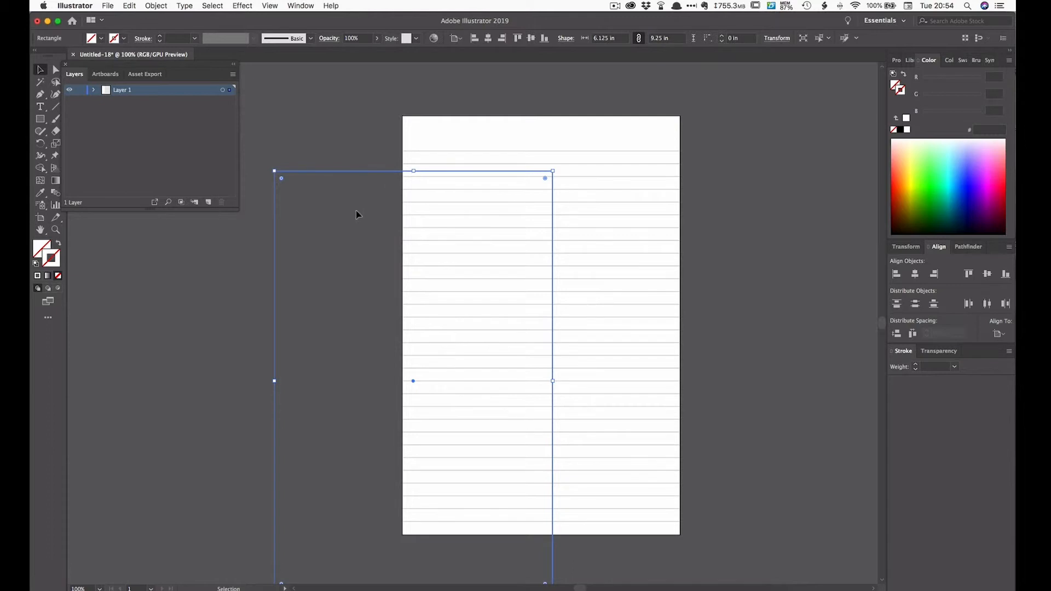
mouse_move(929, 262)
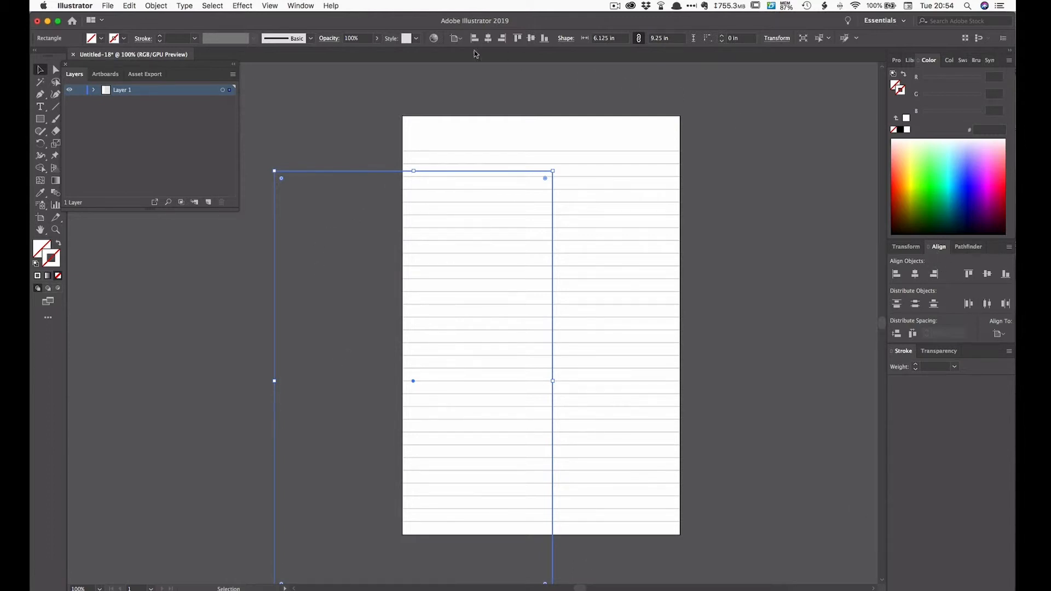
Centre the rectangle horizontally over the ruled page using the Align panel.
click(300, 6)
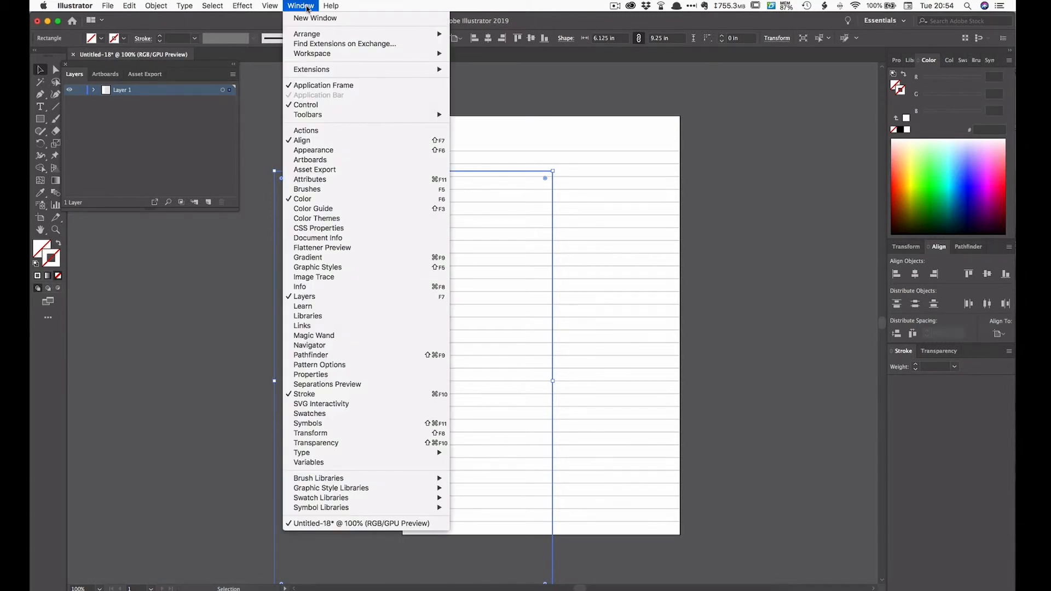
mouse_move(303, 140)
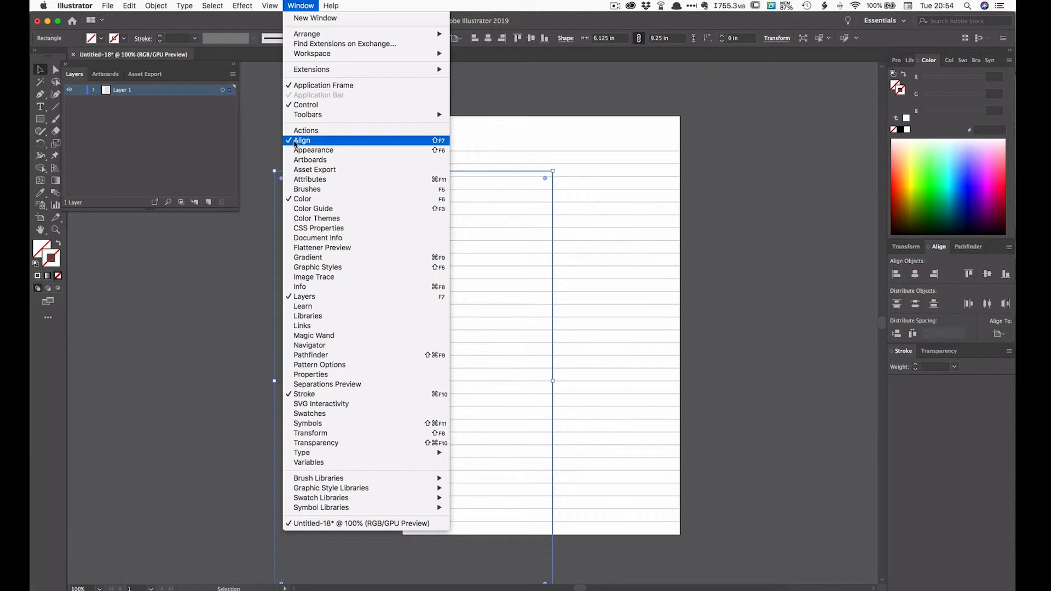
click(999, 334)
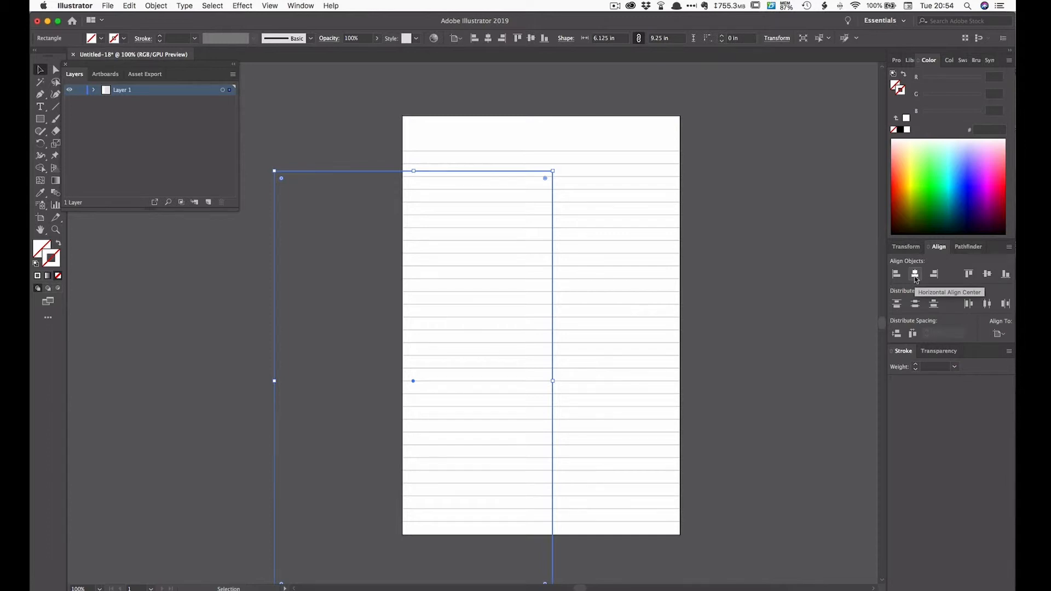
click(988, 273)
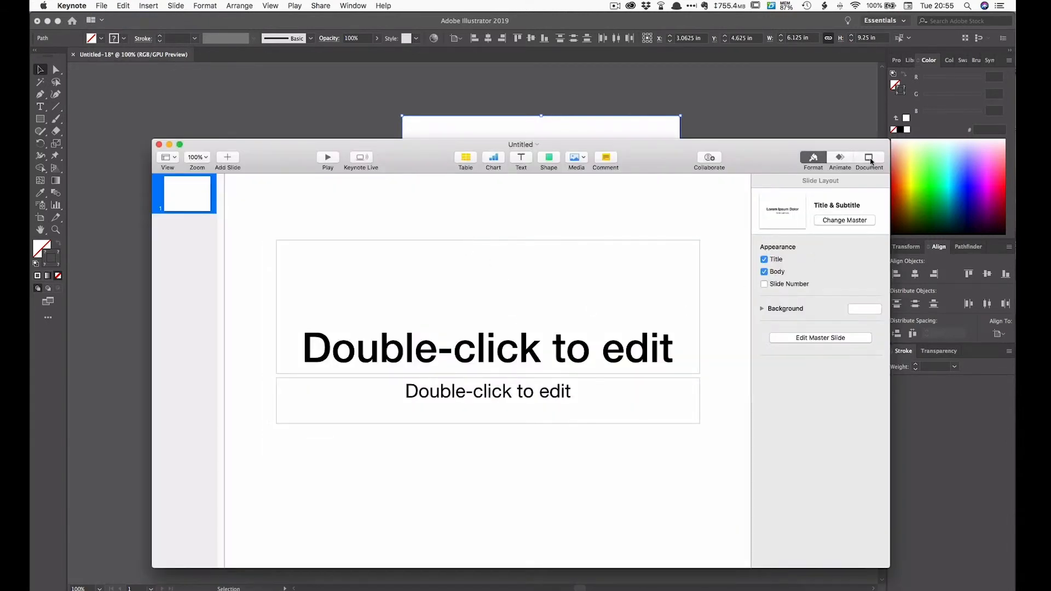
Reach Keynote's custom slide size settings, currently 1024 × 768 pt.
click(868, 158)
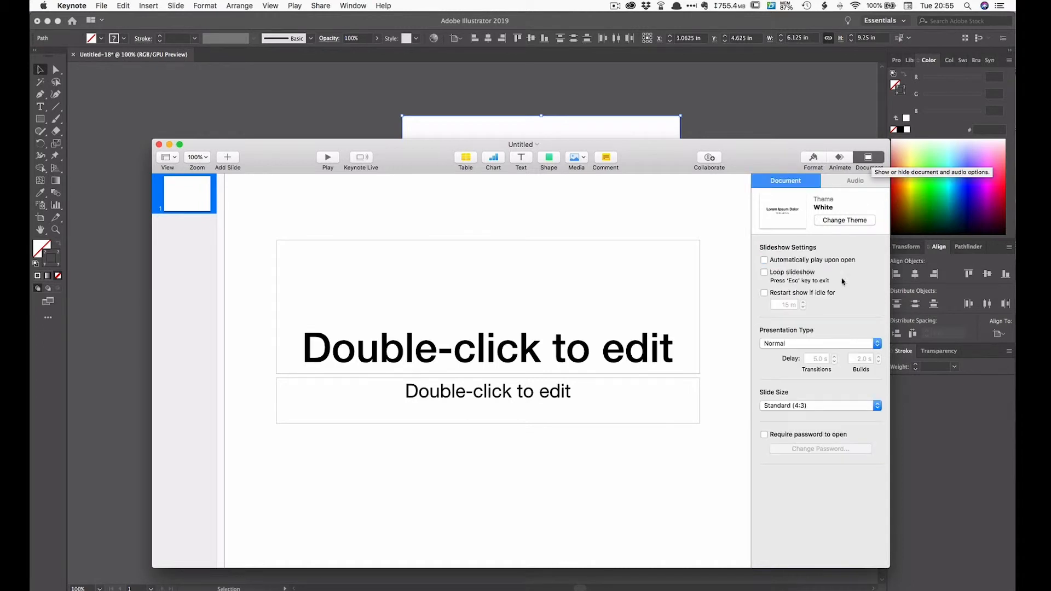
click(818, 405)
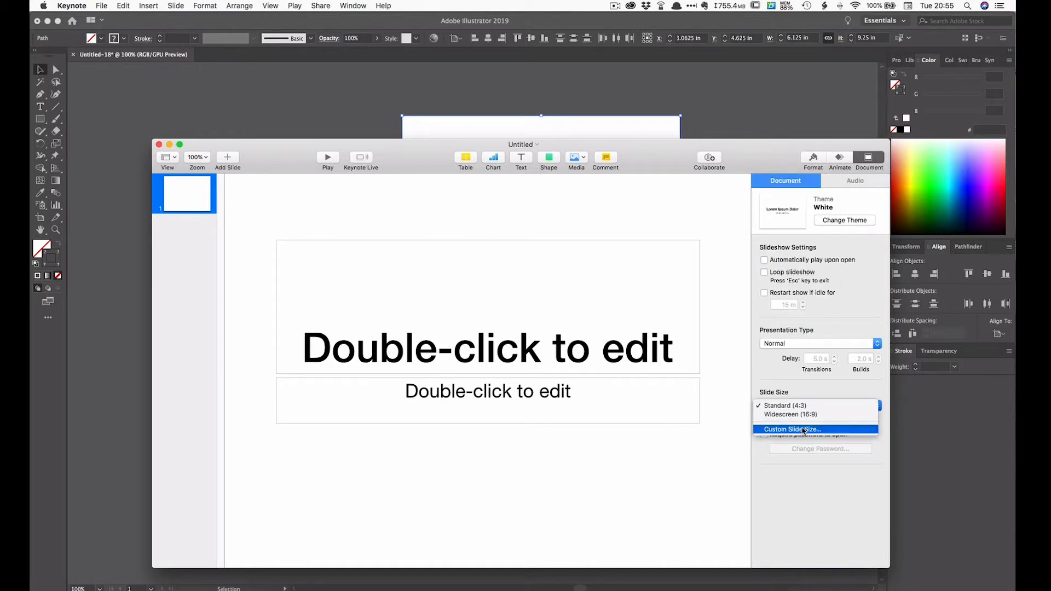
click(793, 430)
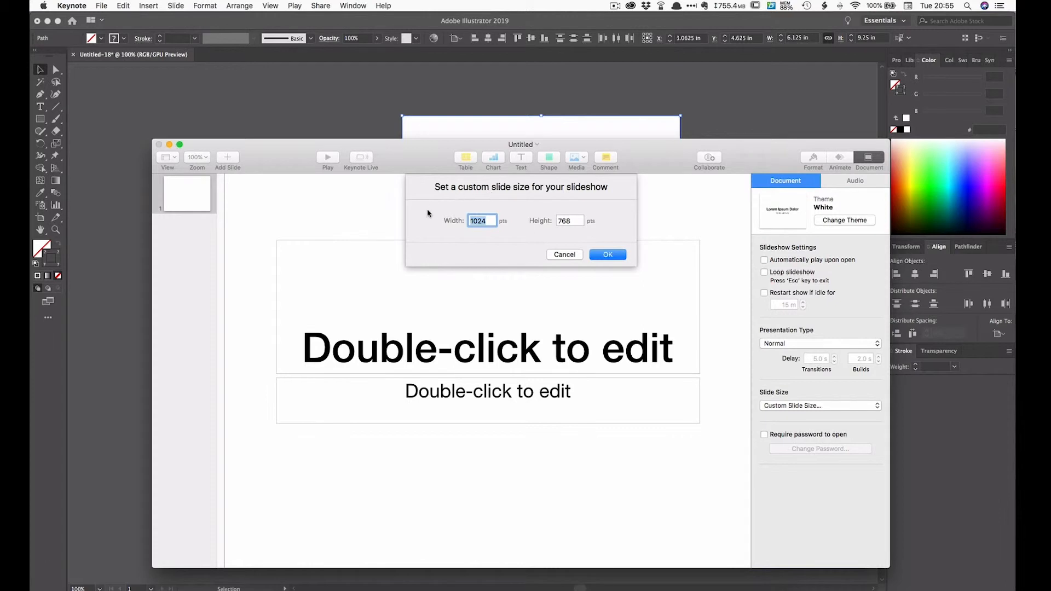
mouse_move(593, 228)
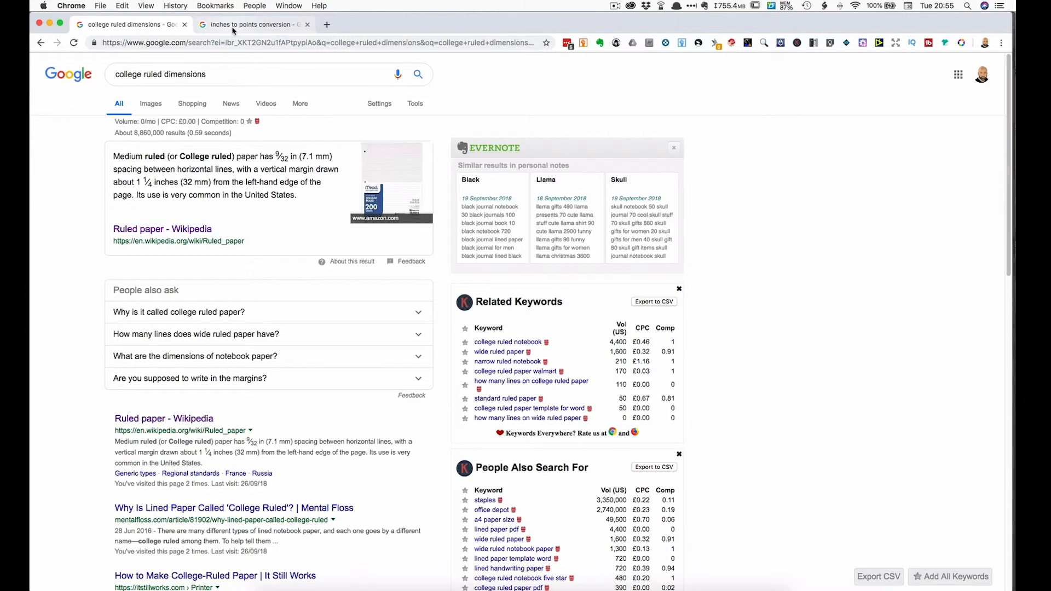
Convert 6.125 in and 9.25 in to points in the converter, getting 441 and 666 pt.
click(252, 24)
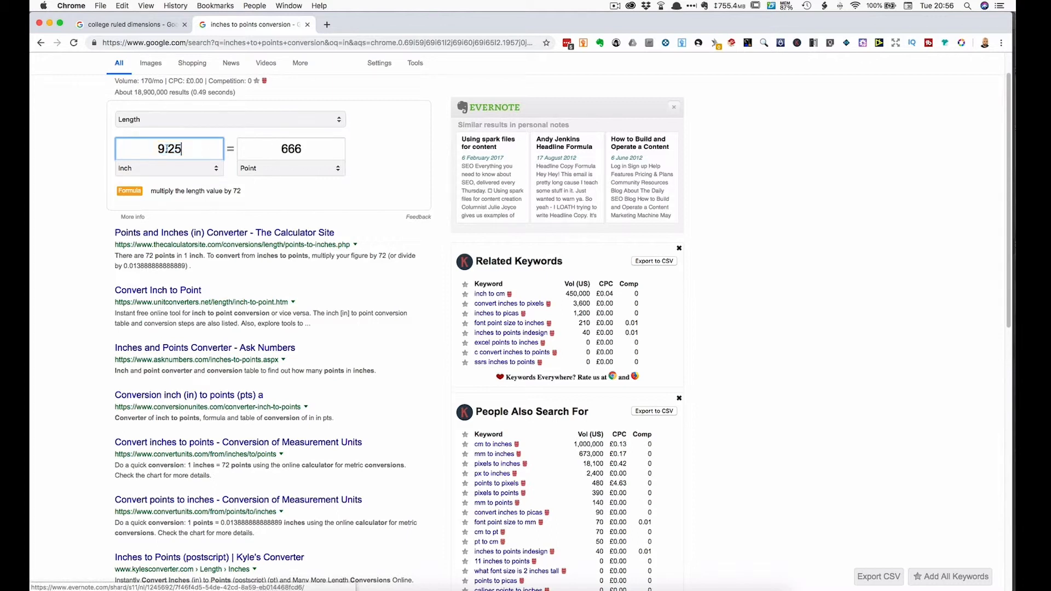
text(6)
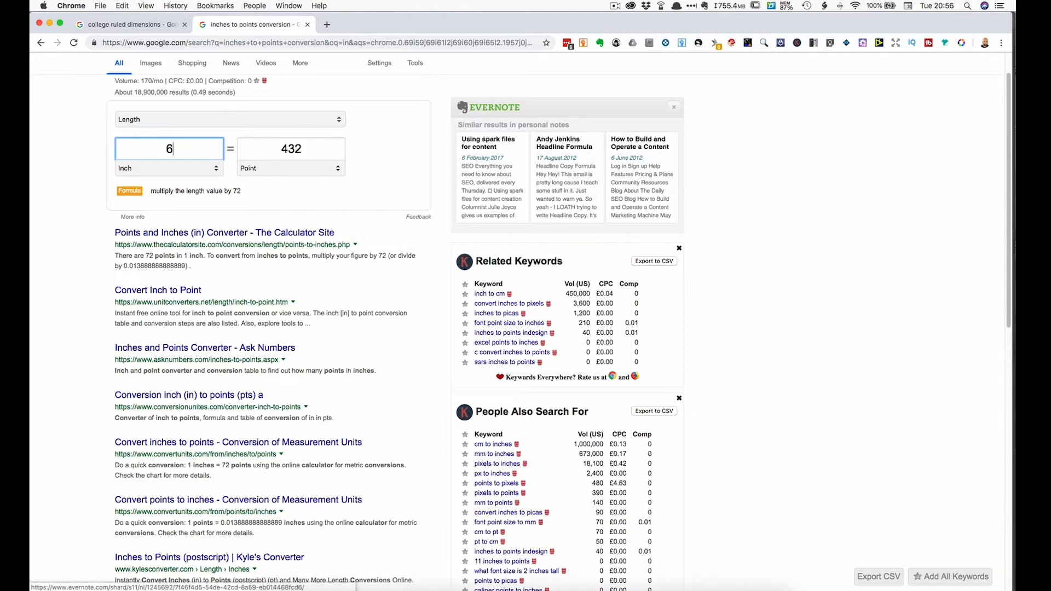
text(.125)
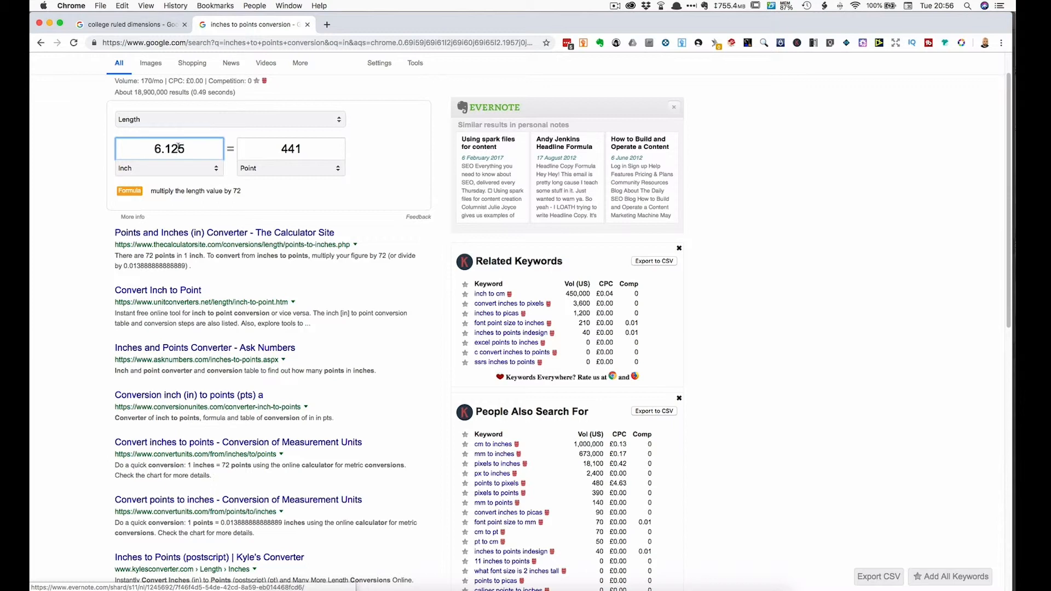
text(9.2)
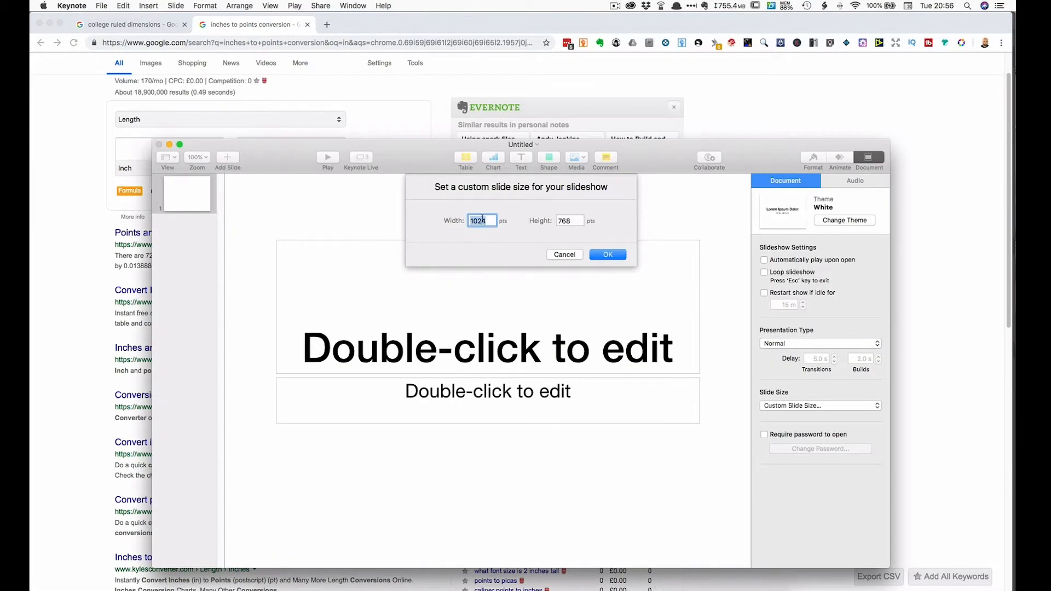
Enter a custom slide width of 441 pt and move to the height field for 666.
text(441)
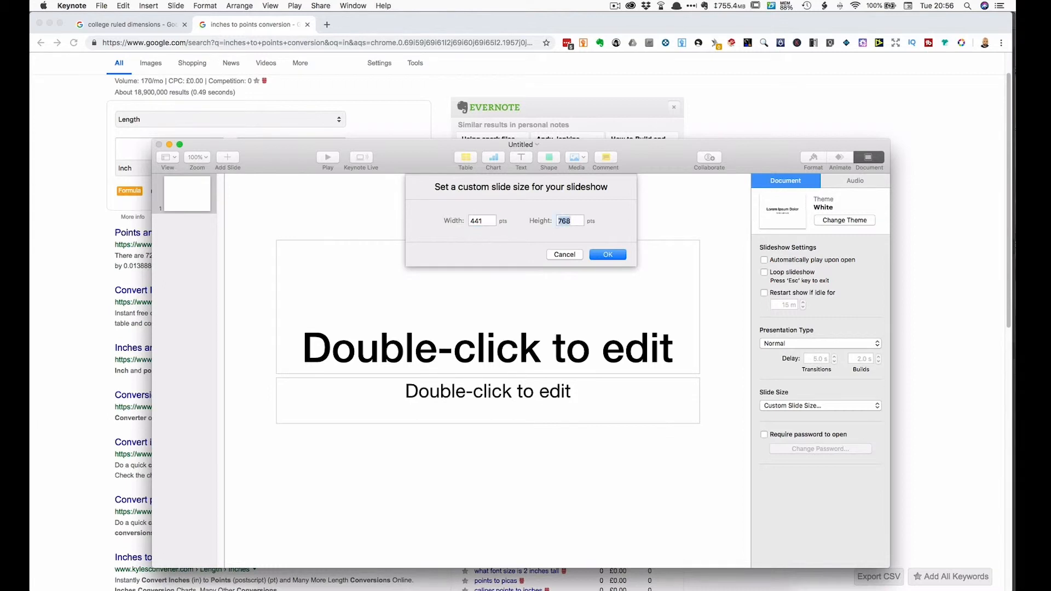
click(607, 254)
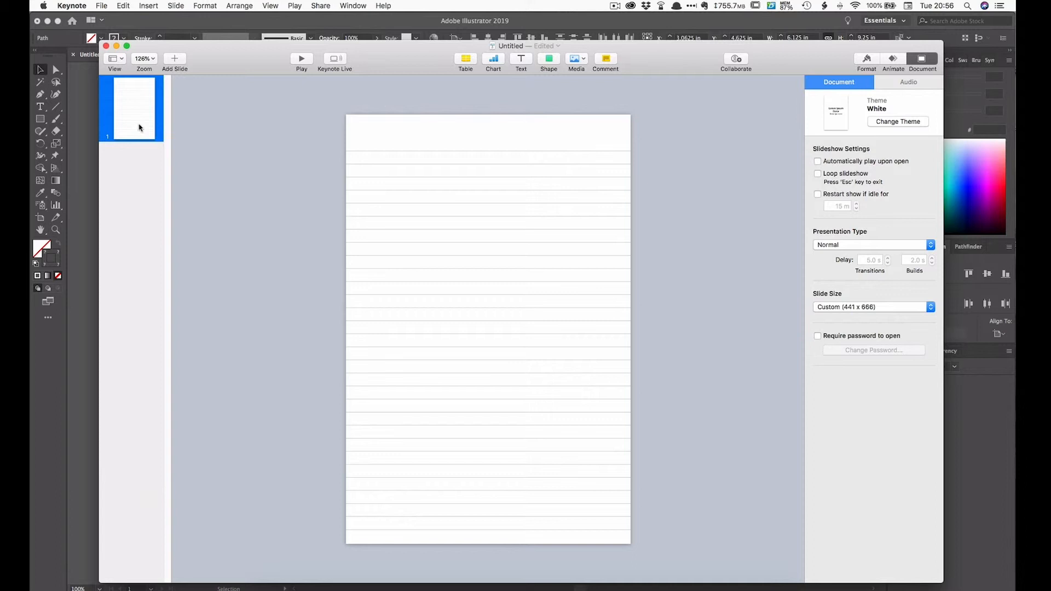
mouse_move(208, 138)
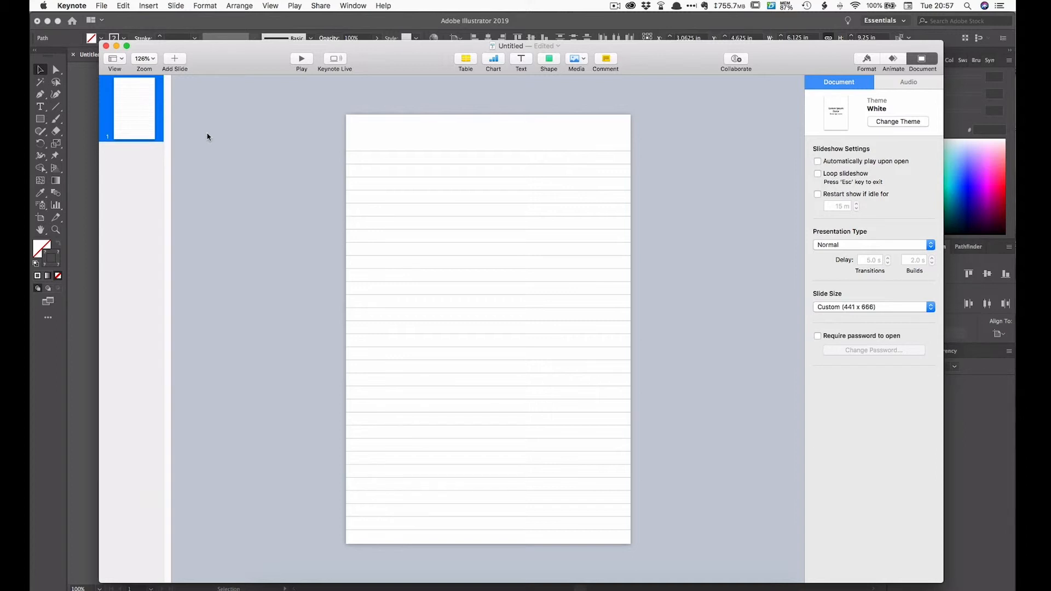
mouse_move(232, 133)
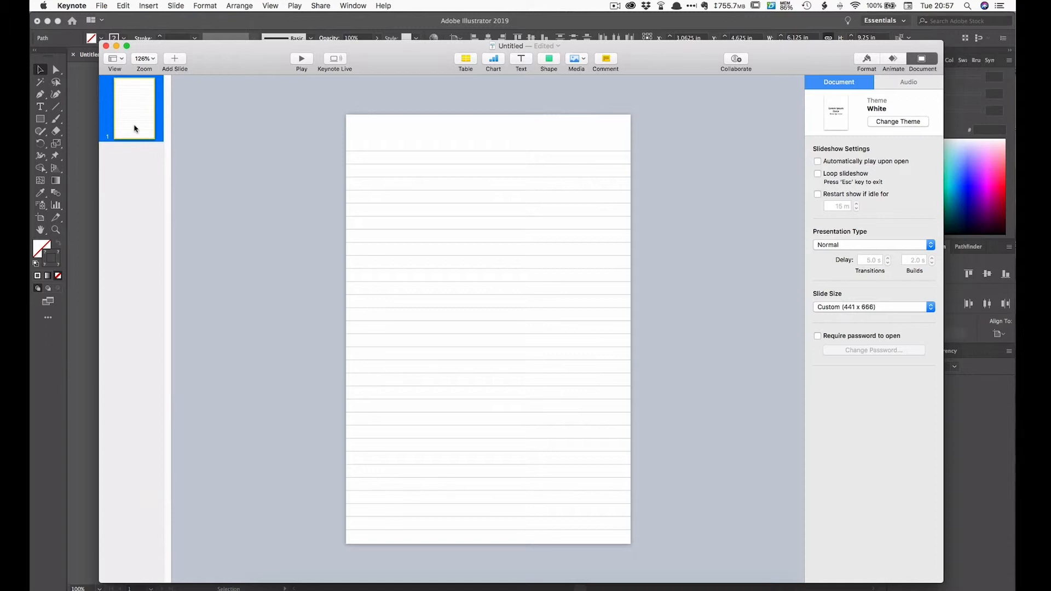
Duplicate the ruled slide until the navigator holds about 120 identical pages.
click(174, 61)
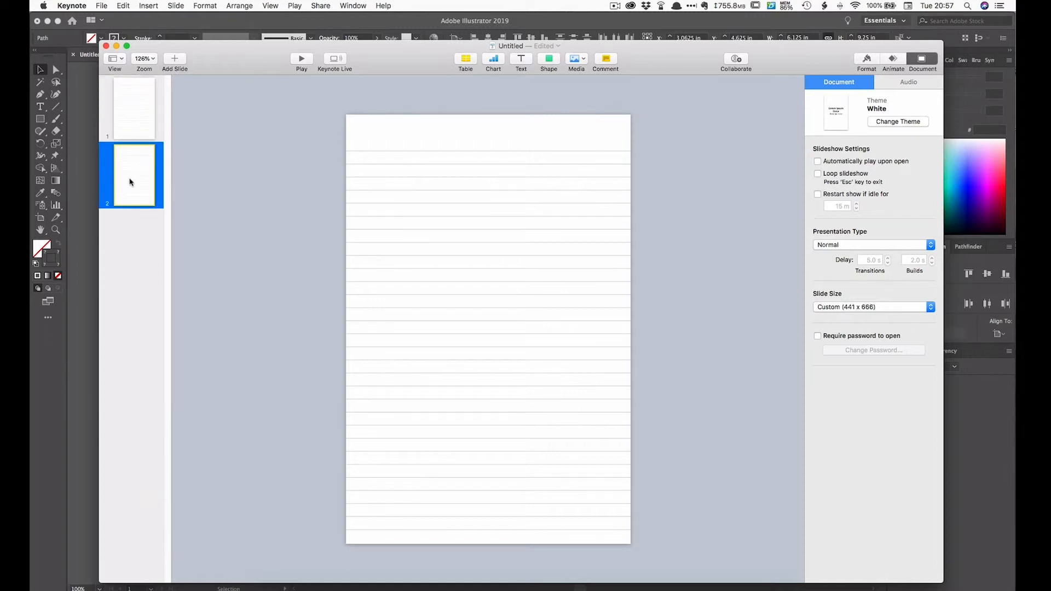
click(174, 61)
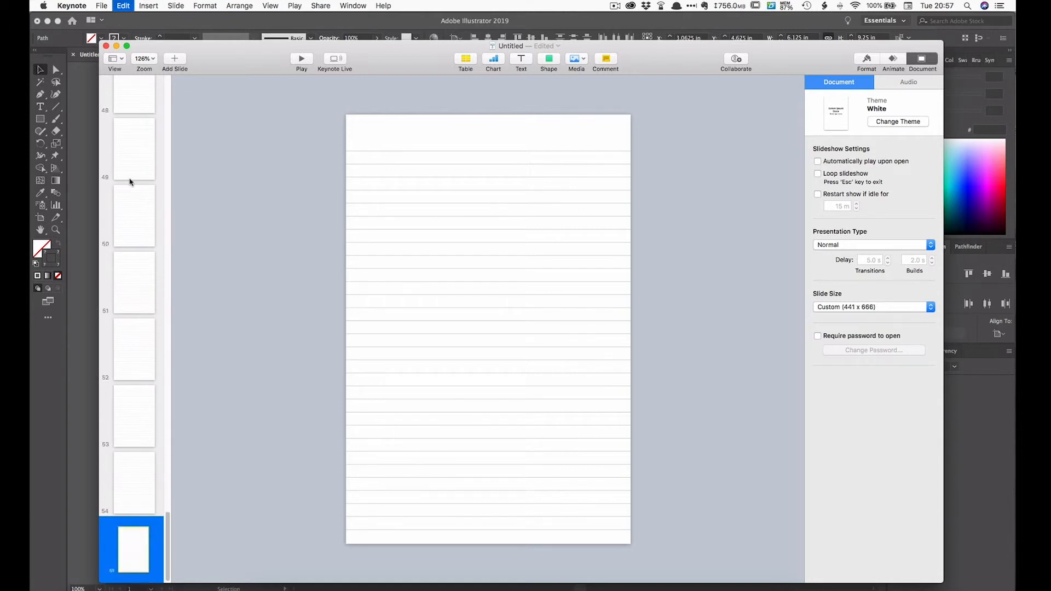
scroll(down, 3)
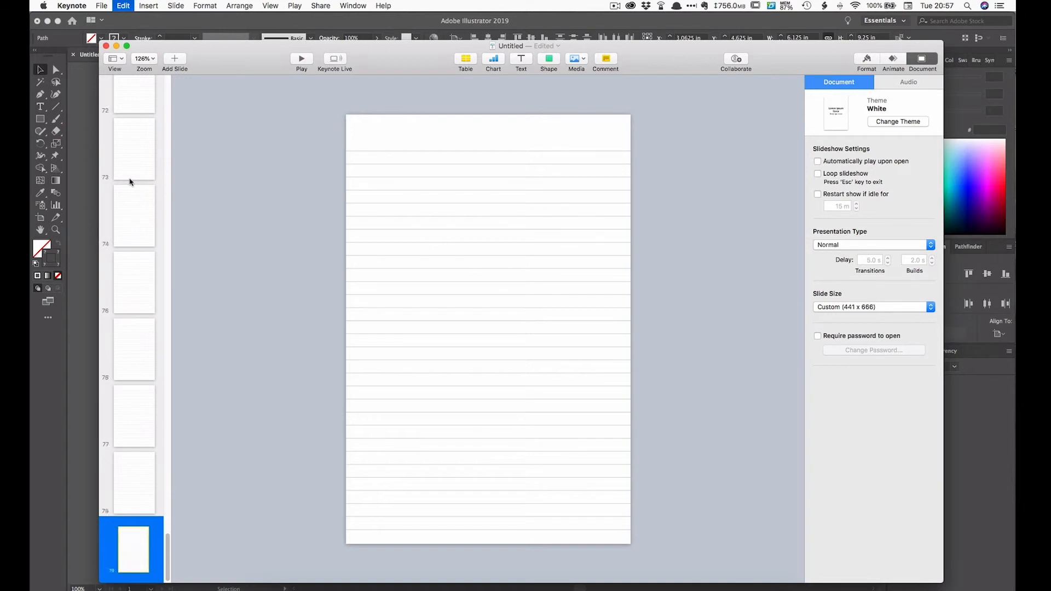
scroll(down, 3)
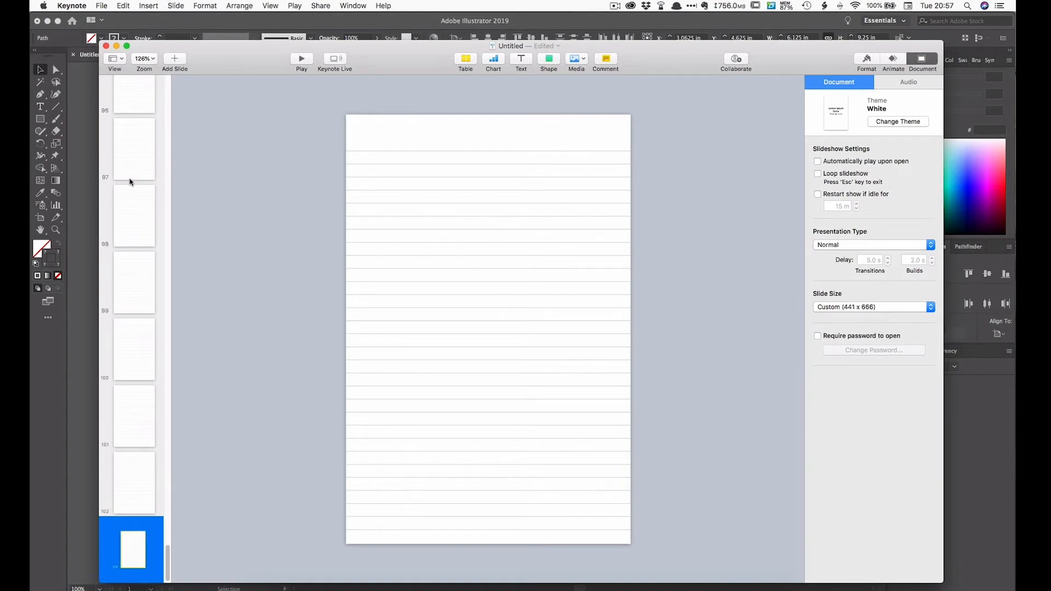
scroll(down, 3)
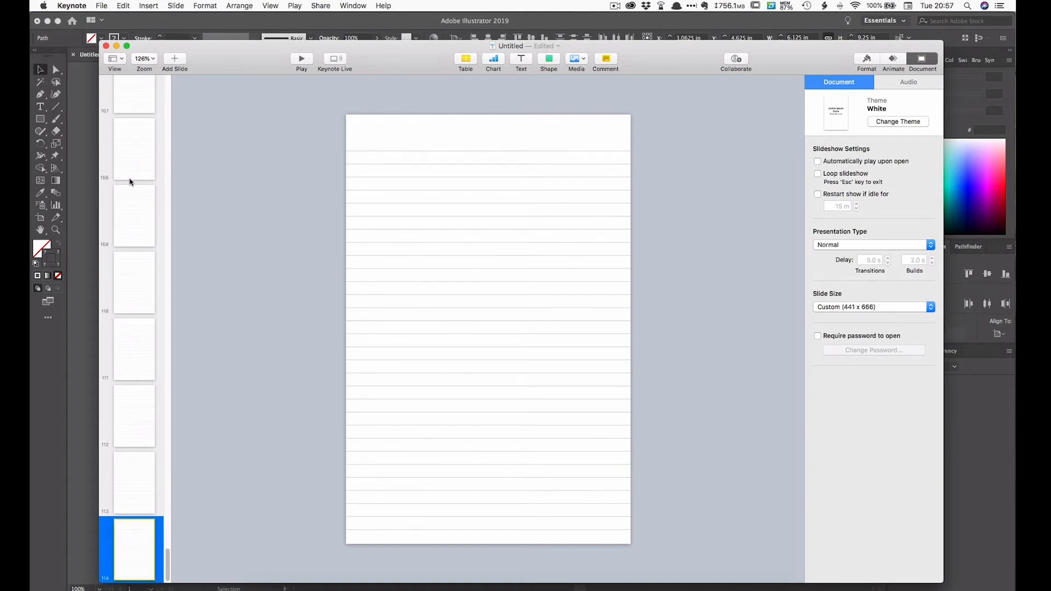
scroll(down, 3)
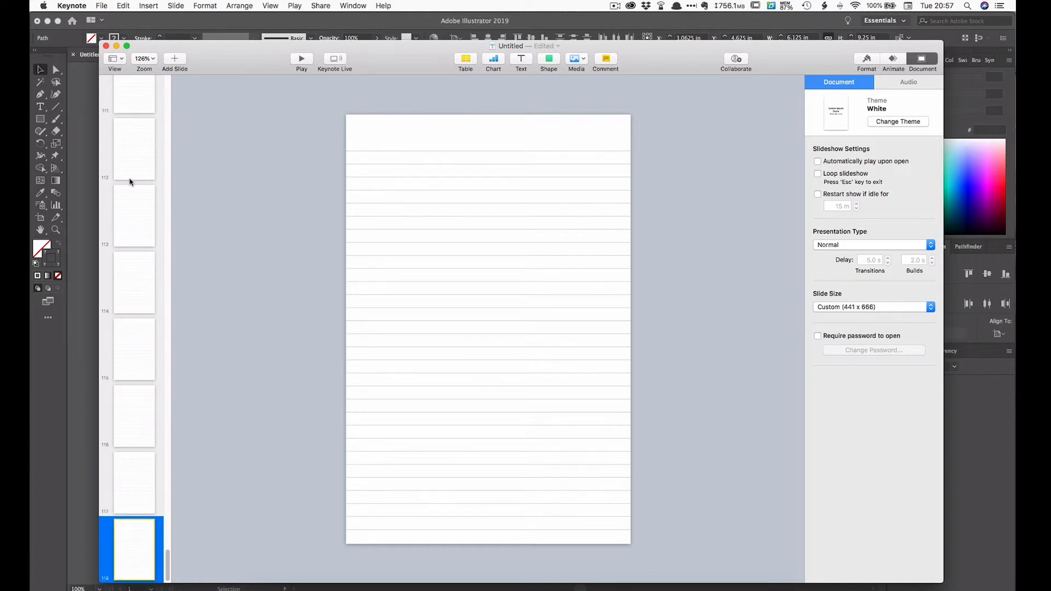
scroll(down, 3)
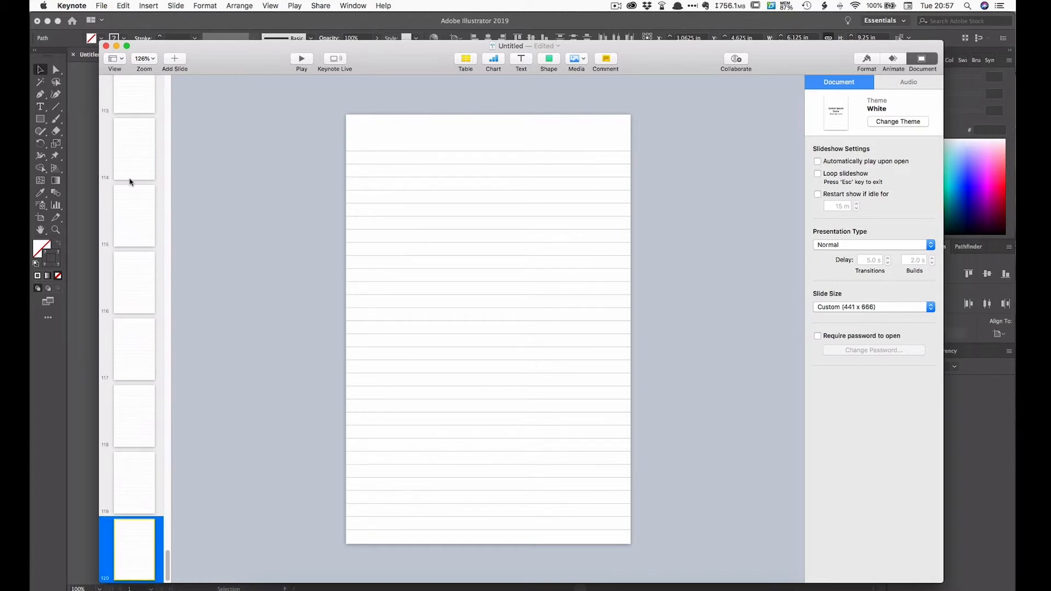
mouse_move(518, 61)
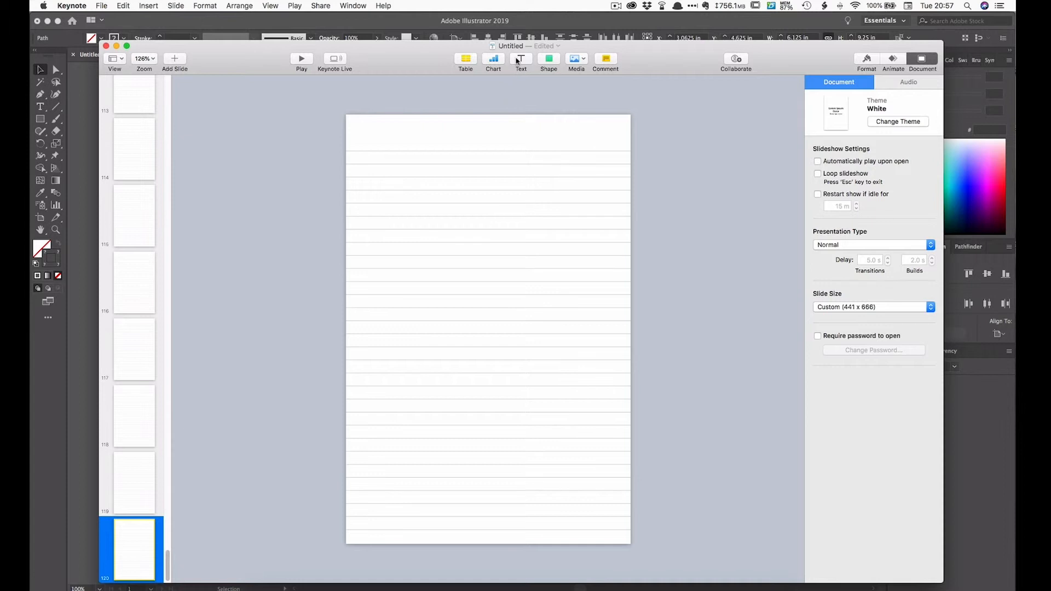
click(557, 46)
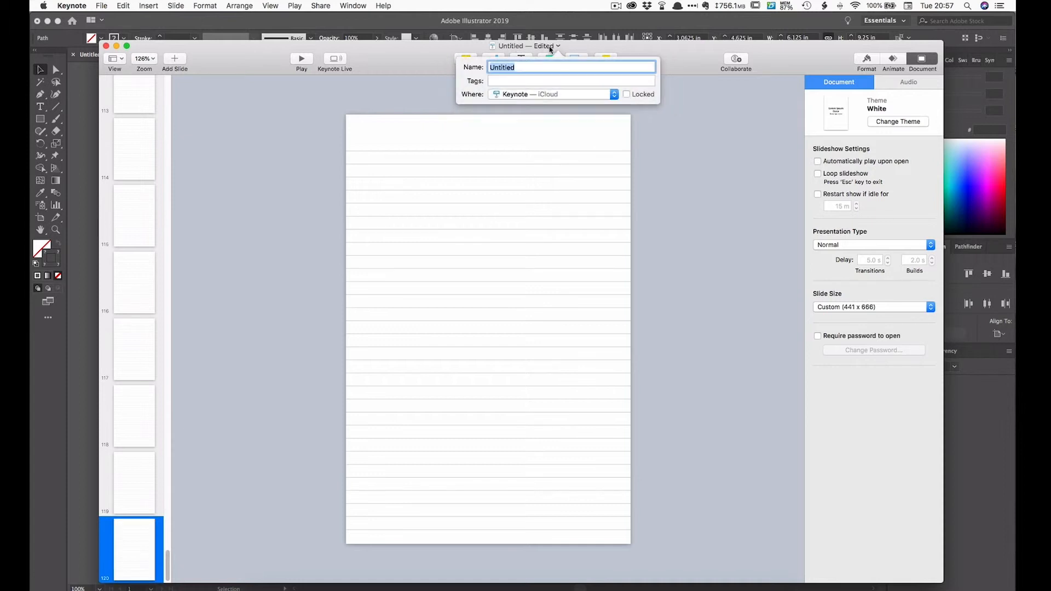
Save the presentation as 'Demo File' into the Notebook Assets folder and start an export.
text(Demonstration)
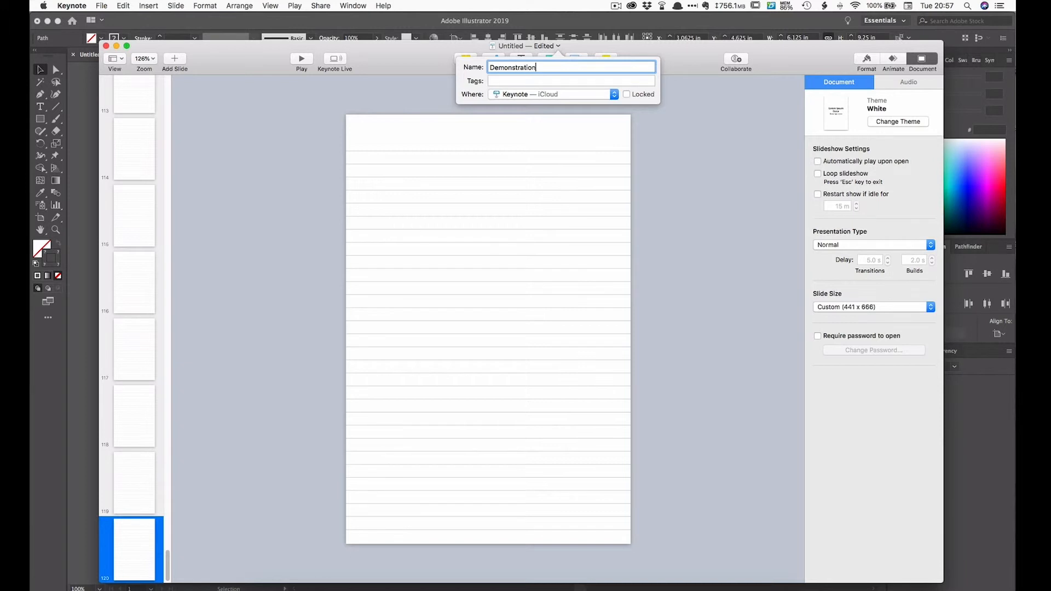
text(File)
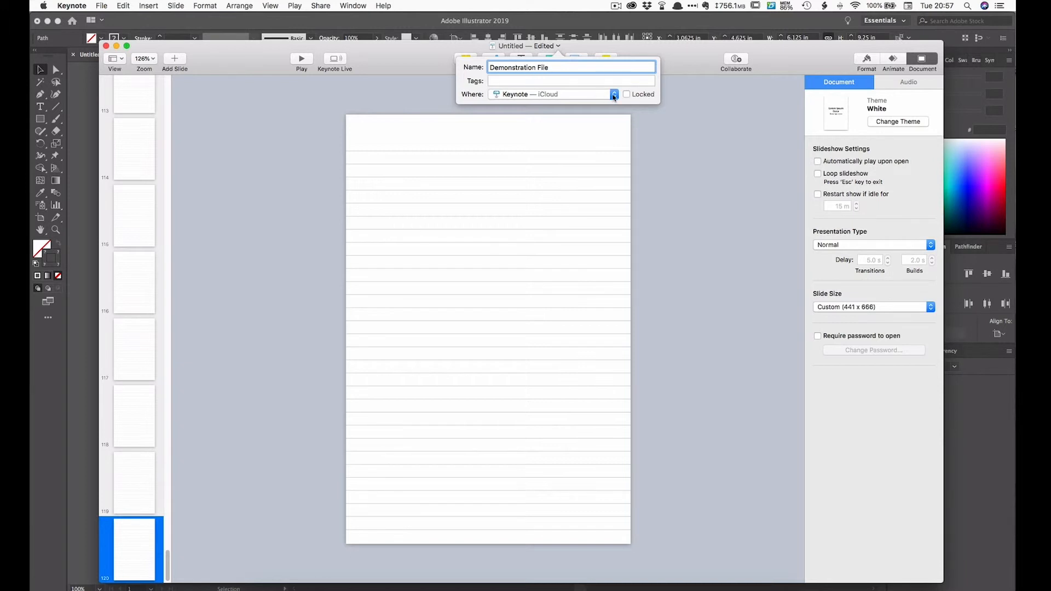
click(612, 94)
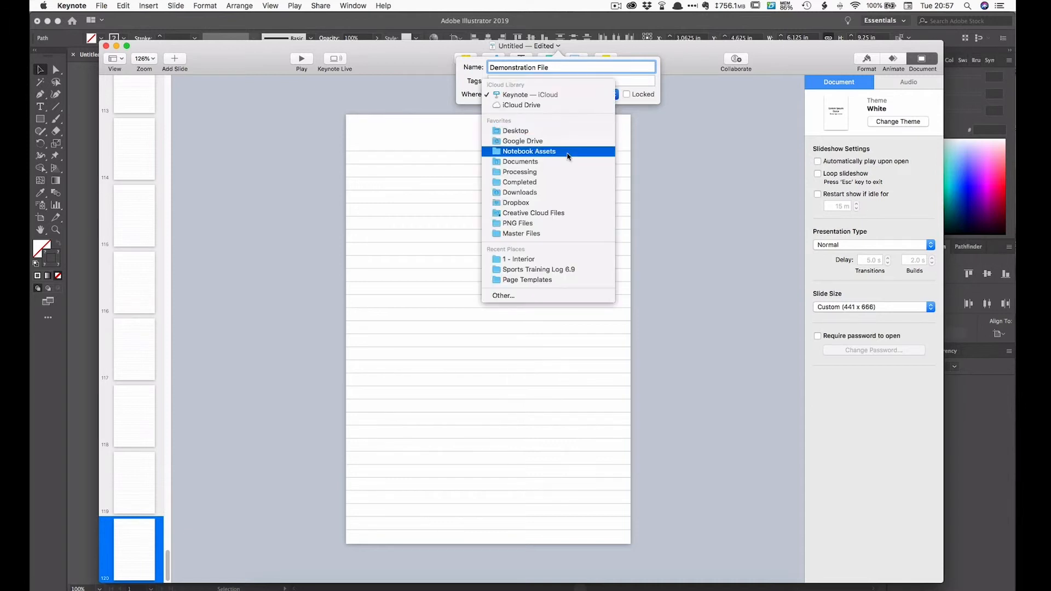
click(529, 151)
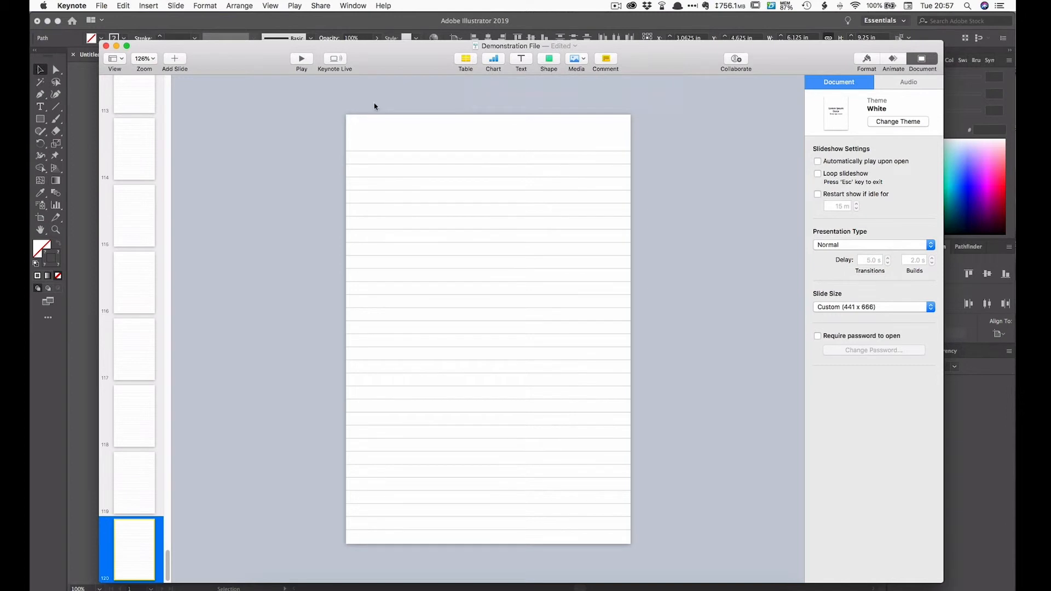
click(101, 6)
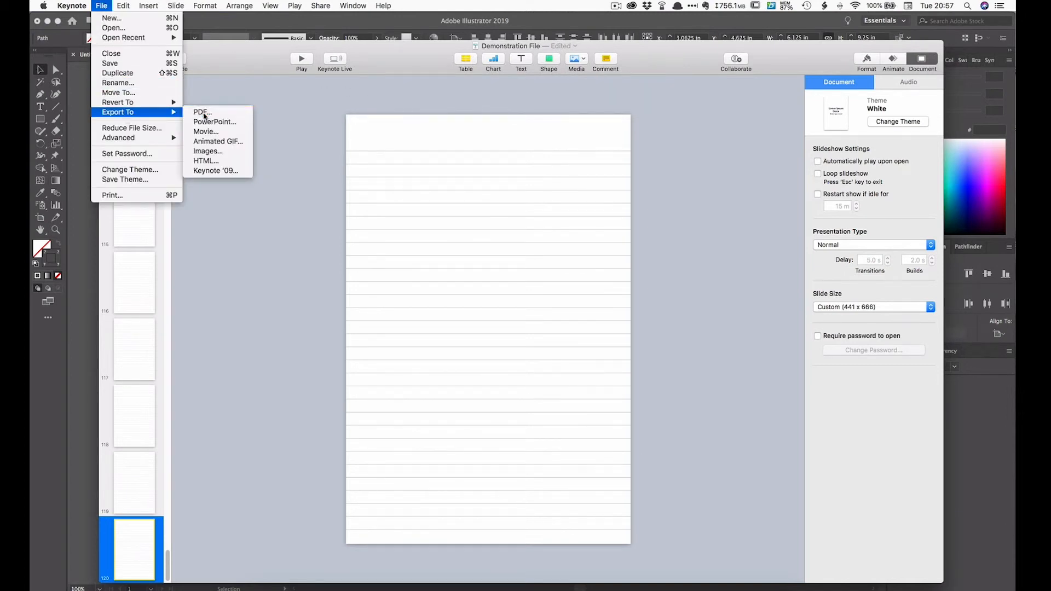
Export the deck as a Best-quality PDF into the Notebook Assets folder.
click(202, 111)
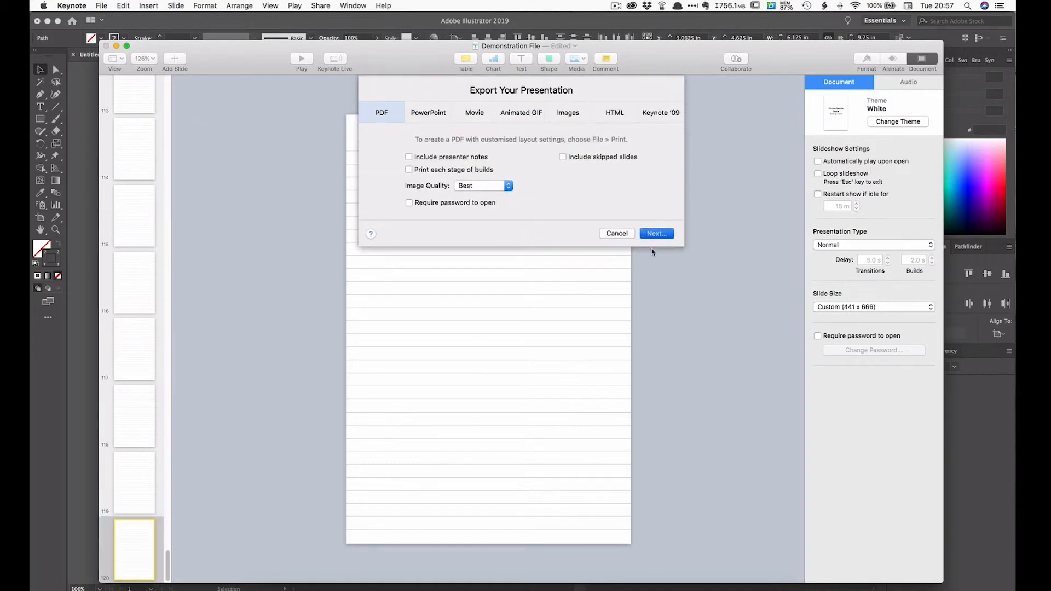
click(656, 233)
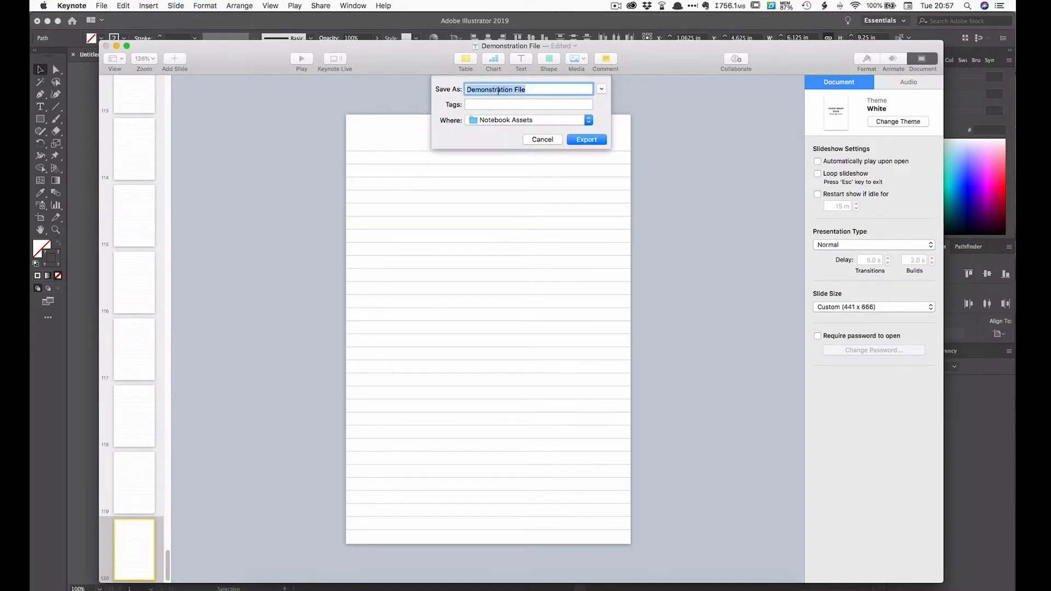
click(586, 139)
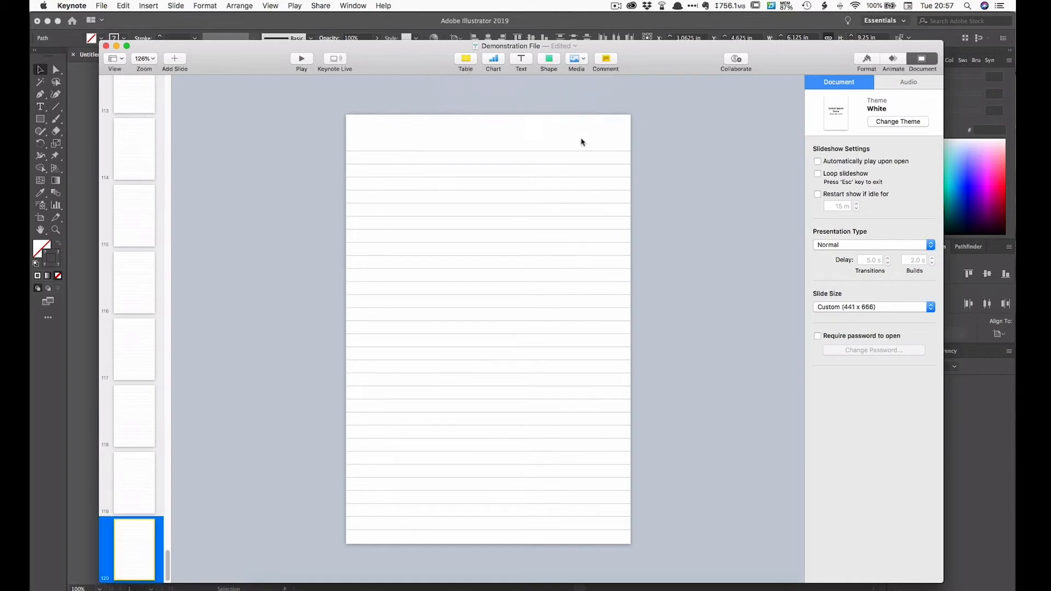
mouse_move(598, 184)
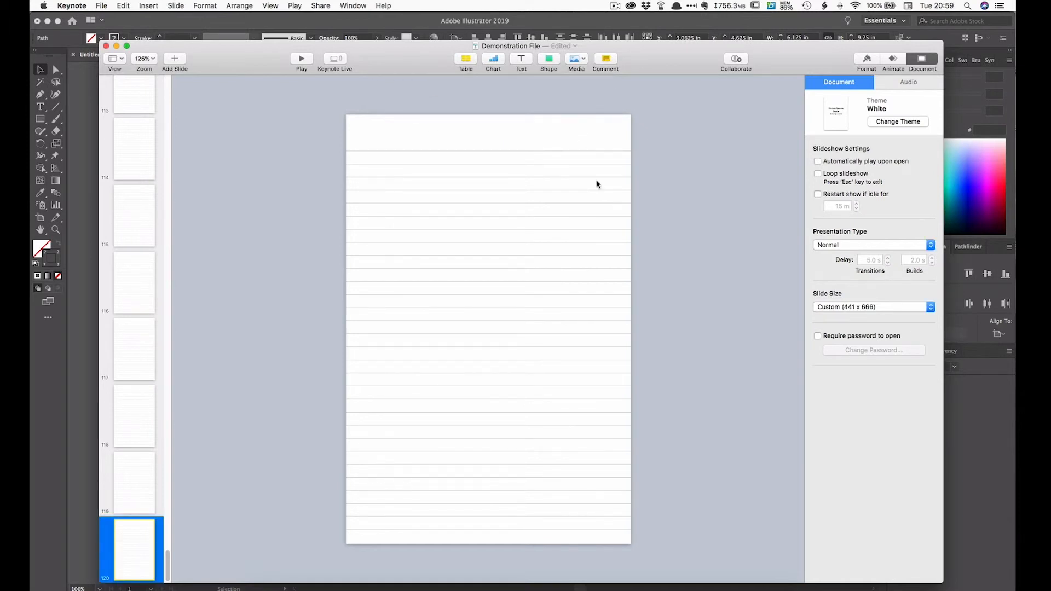
mouse_move(579, 190)
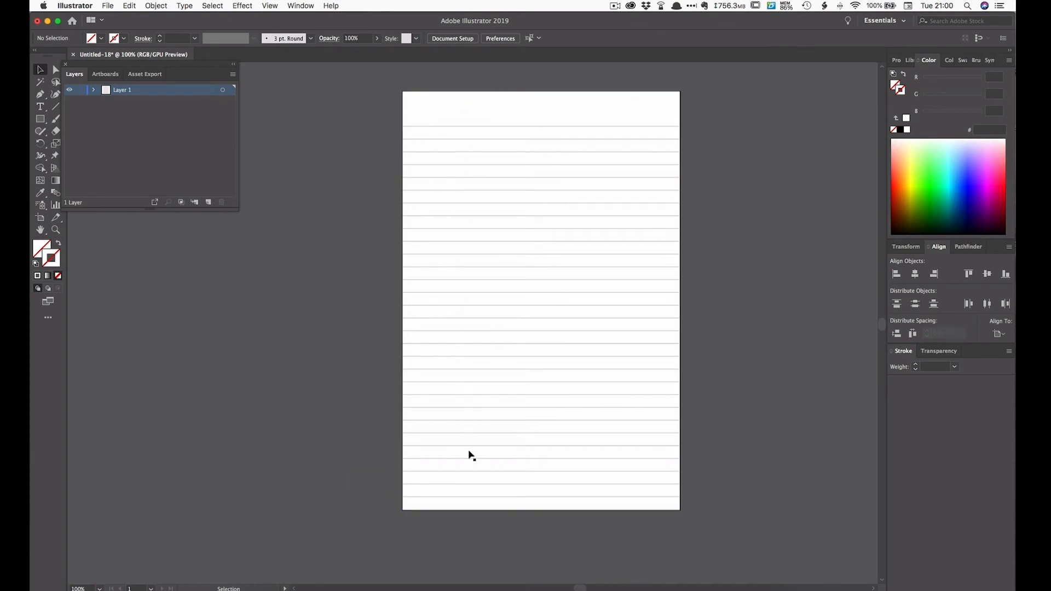
mouse_move(455, 532)
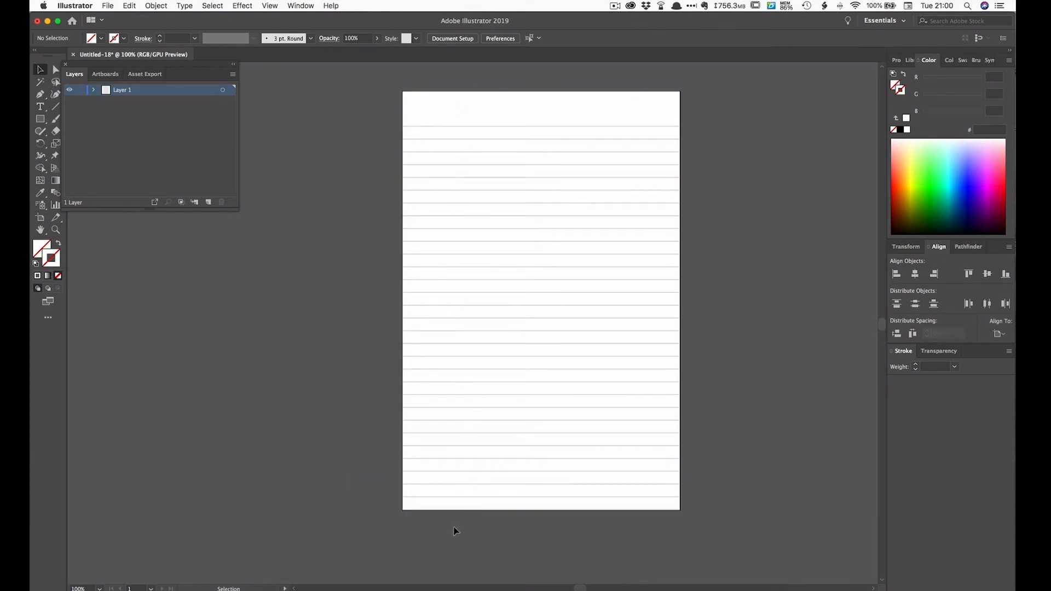
mouse_move(300, 195)
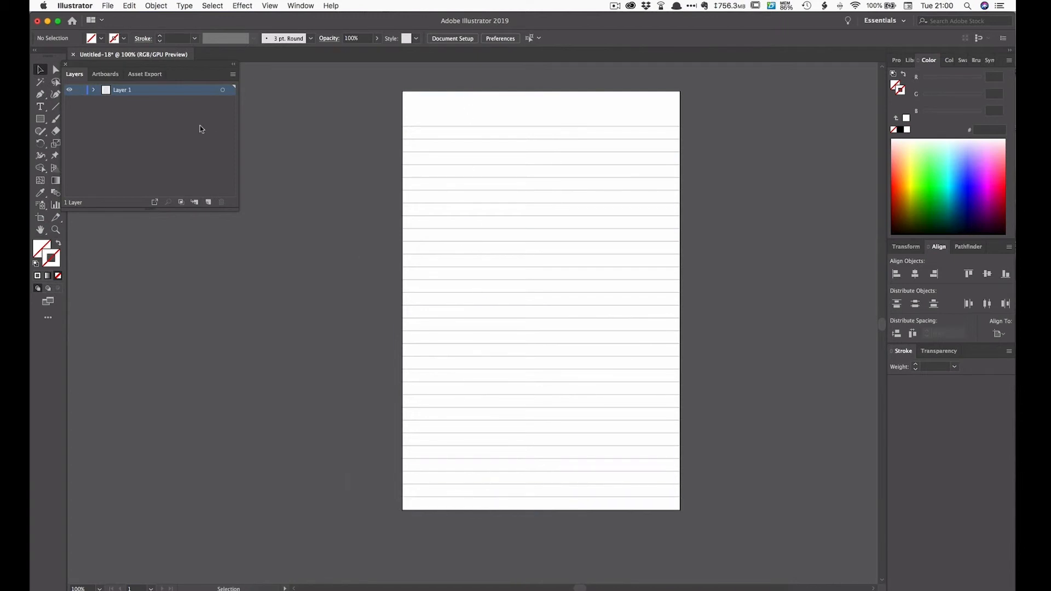
Draw a full-height vertical Pen path down the artboard's left edge.
click(39, 94)
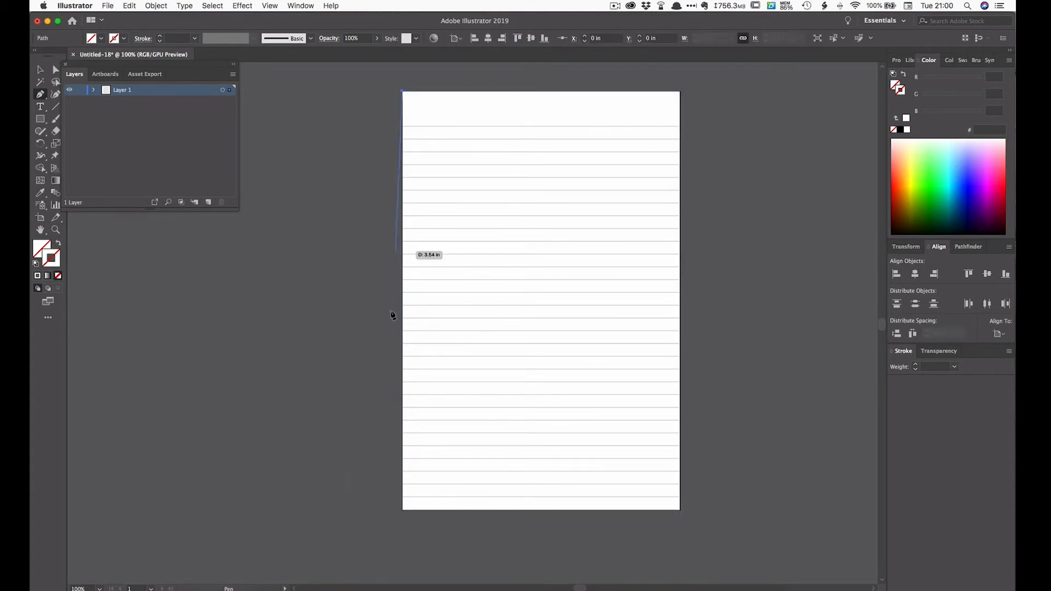
click(403, 513)
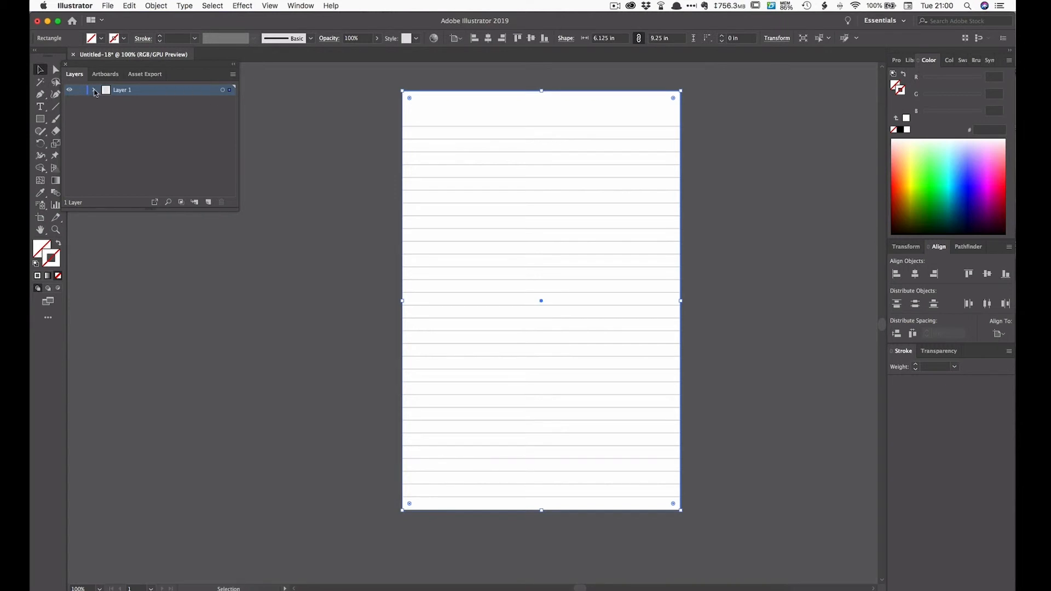
Expand Layer 1 to list the ruled-line paths and the page-sized rectangle.
click(94, 90)
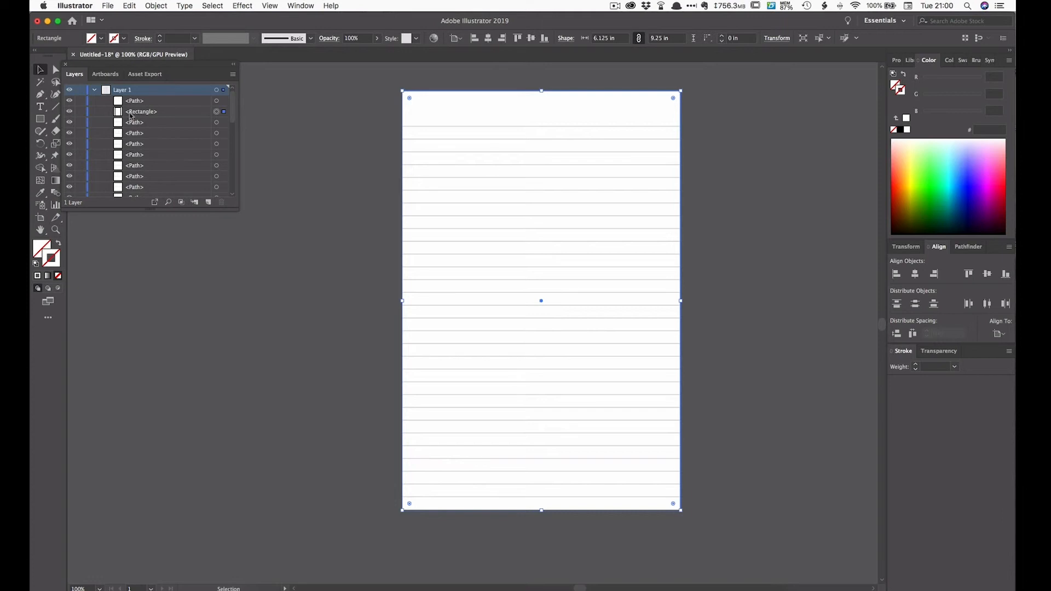
mouse_move(152, 116)
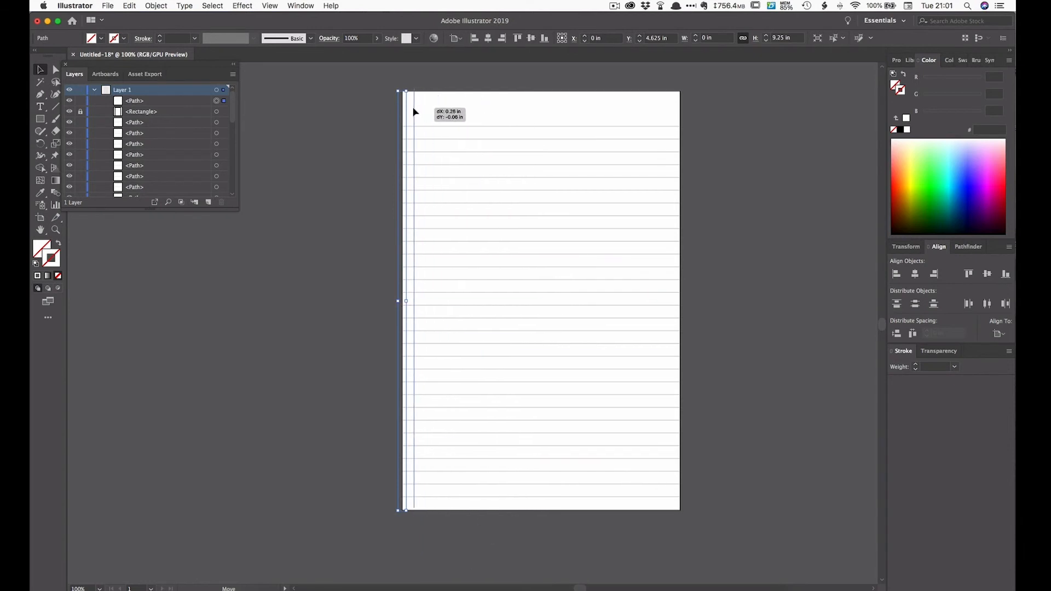
Drag the vertical line right to about 1.25 in from the page's left edge.
drag(406, 301, 542, 301)
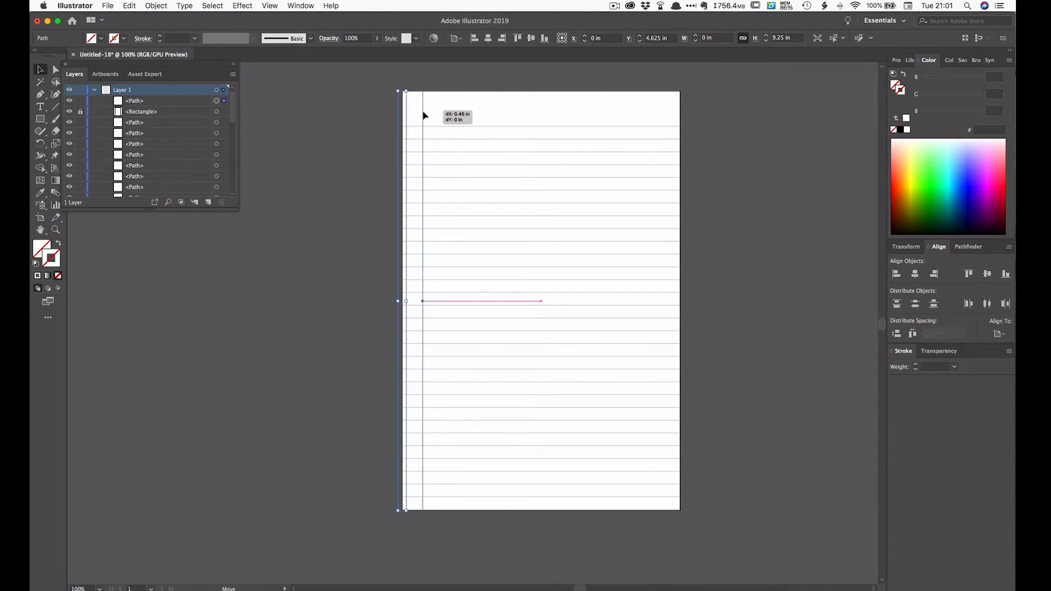
drag(422, 300, 434, 301)
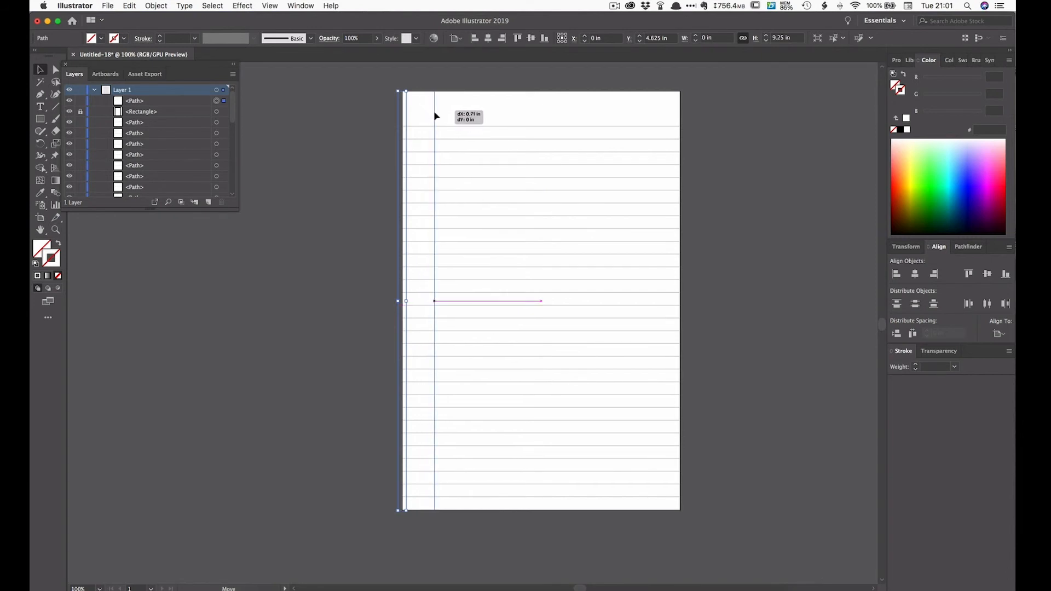
drag(435, 201, 441, 202)
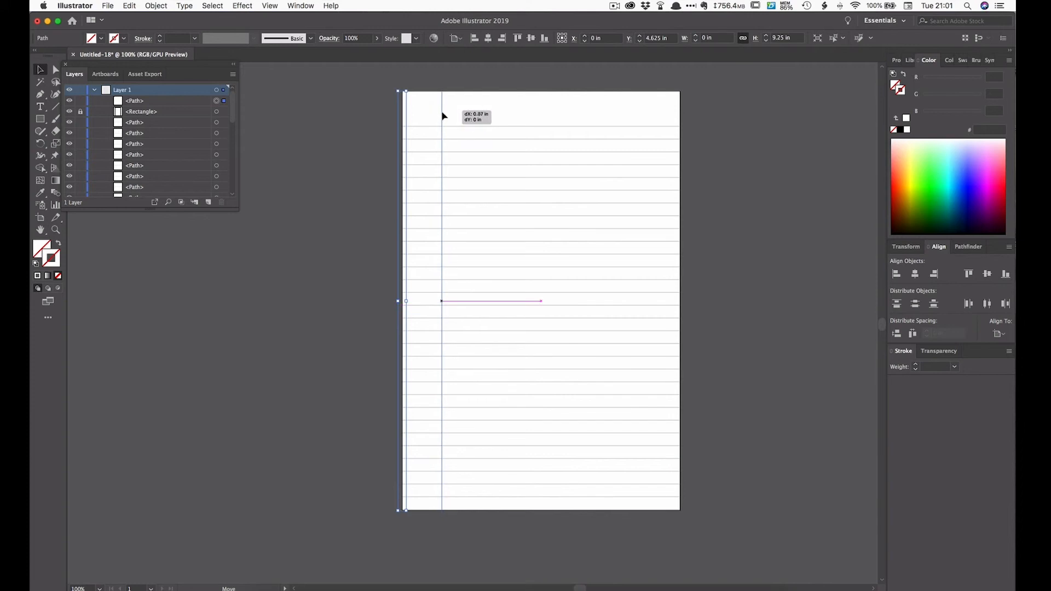
drag(441, 301, 452, 301)
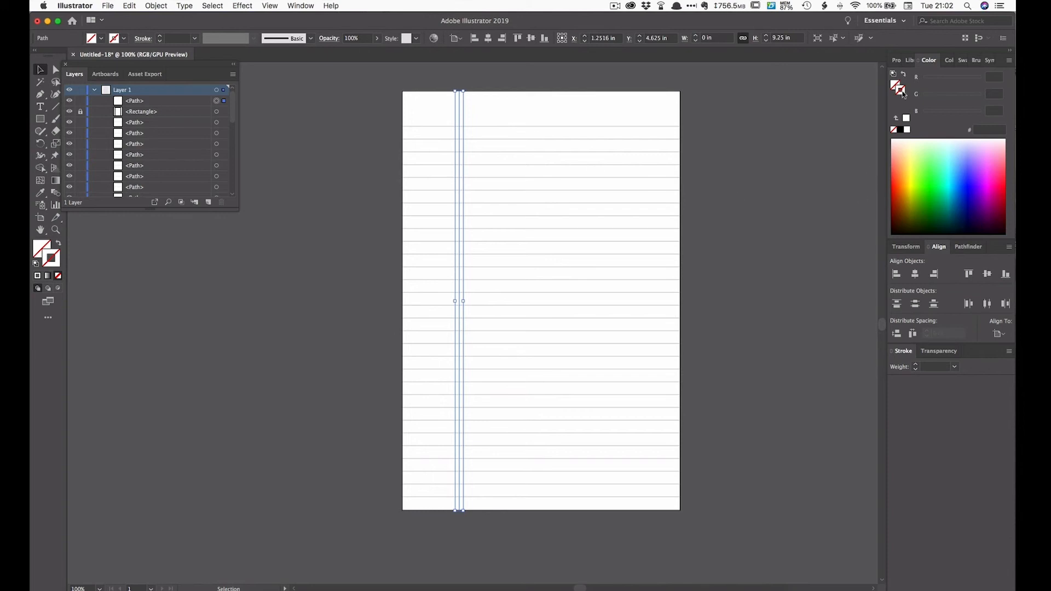
mouse_move(939, 149)
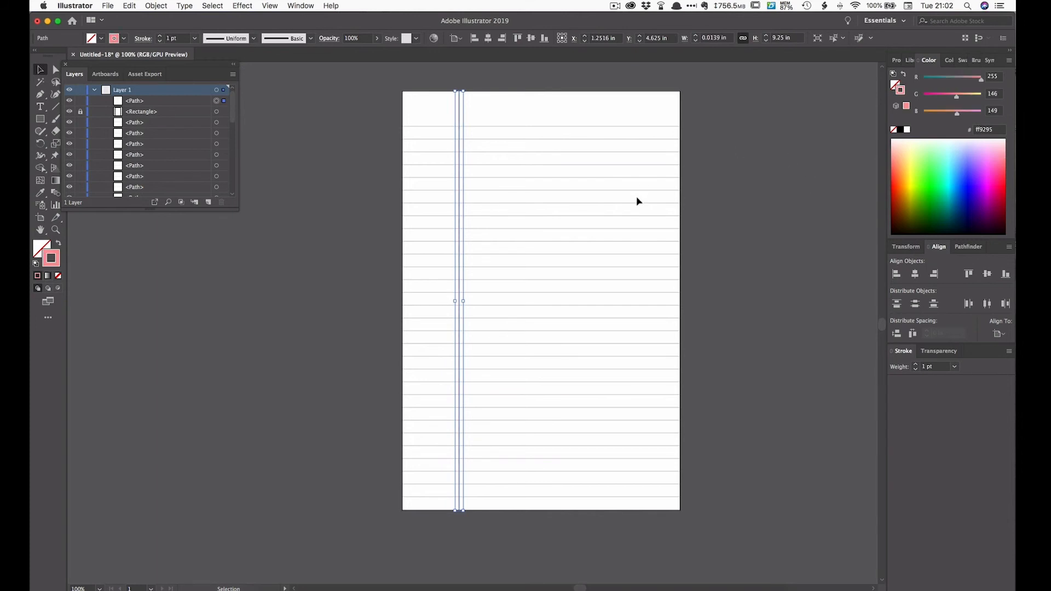
mouse_move(743, 241)
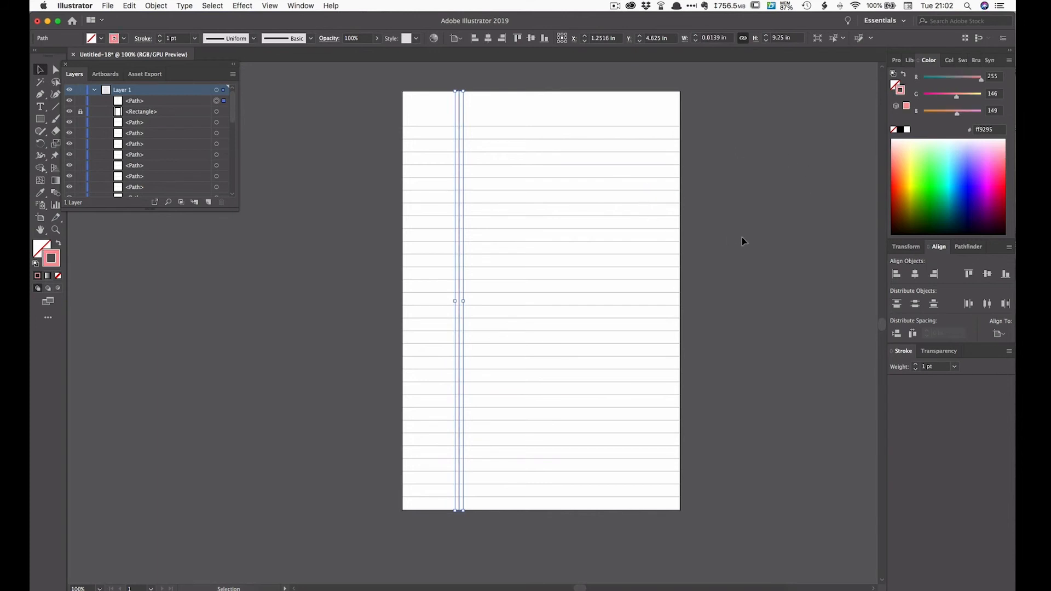
mouse_move(761, 264)
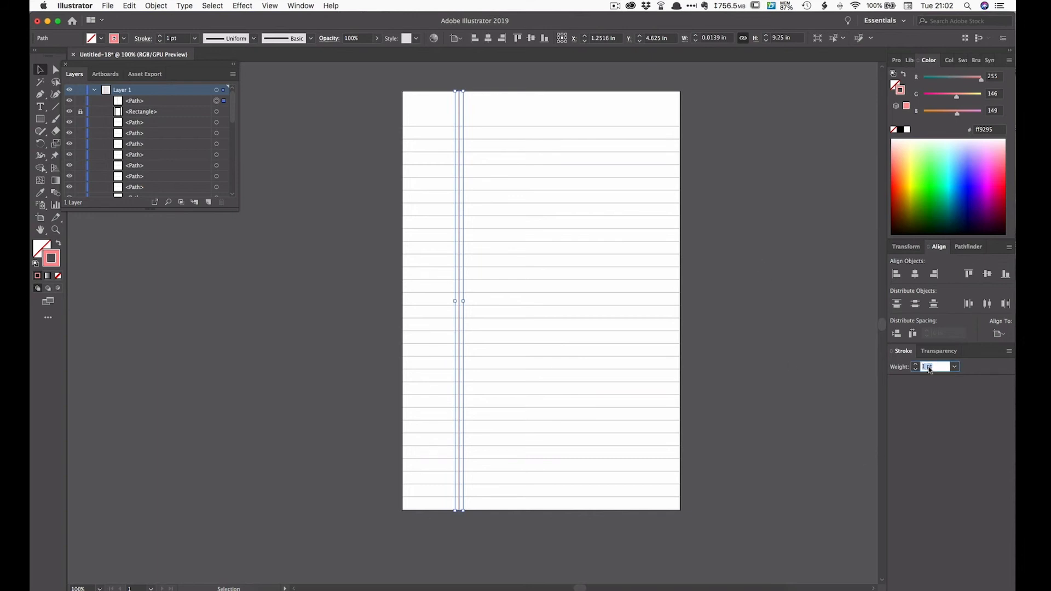
Give the margin line a thin 0.7 pt stroke in pink #FF9295.
text(0.7)
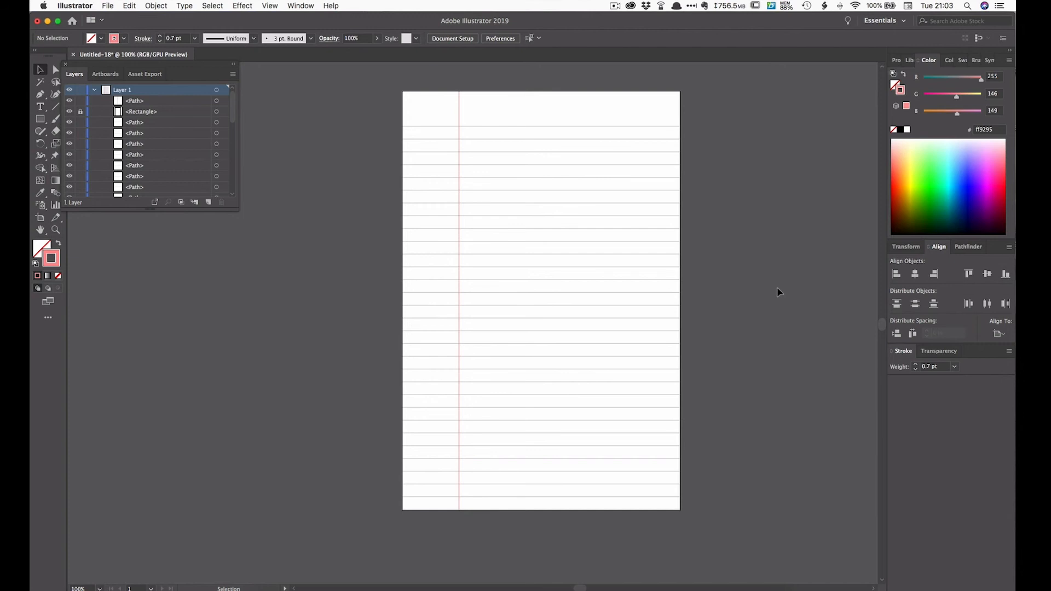
mouse_move(758, 196)
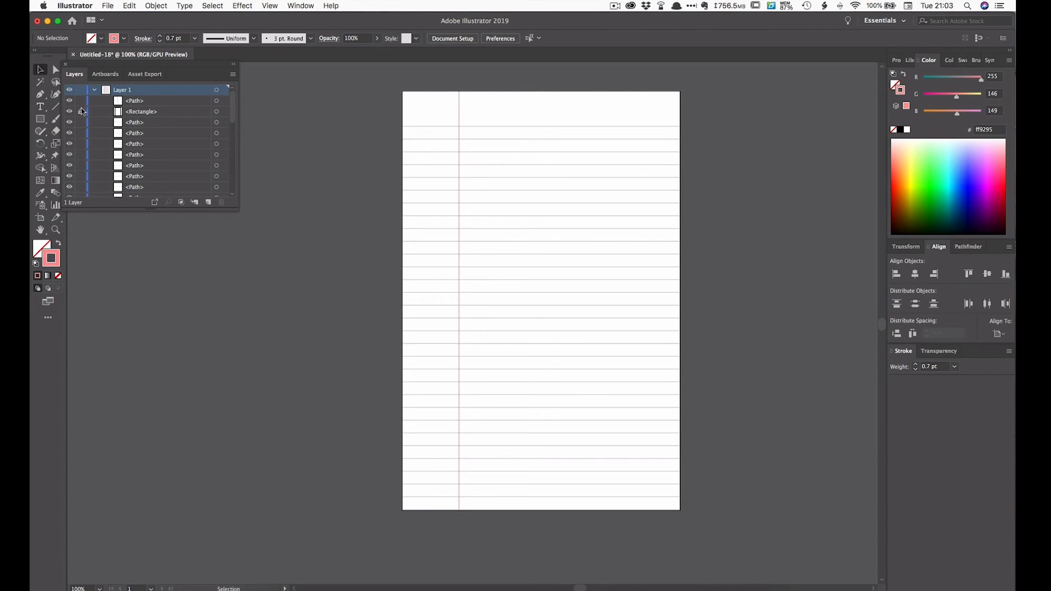
mouse_move(642, 97)
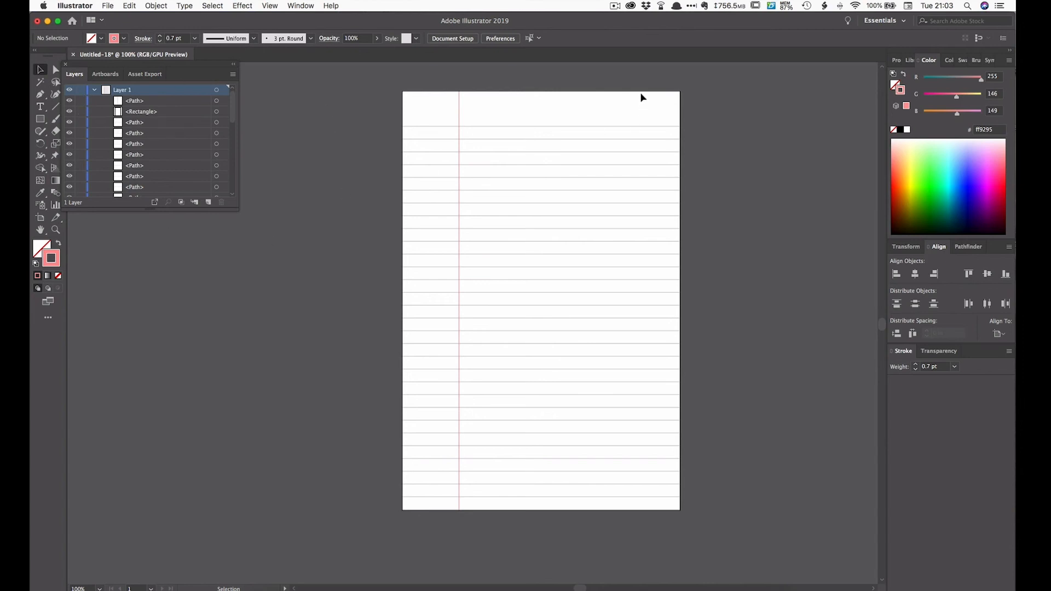